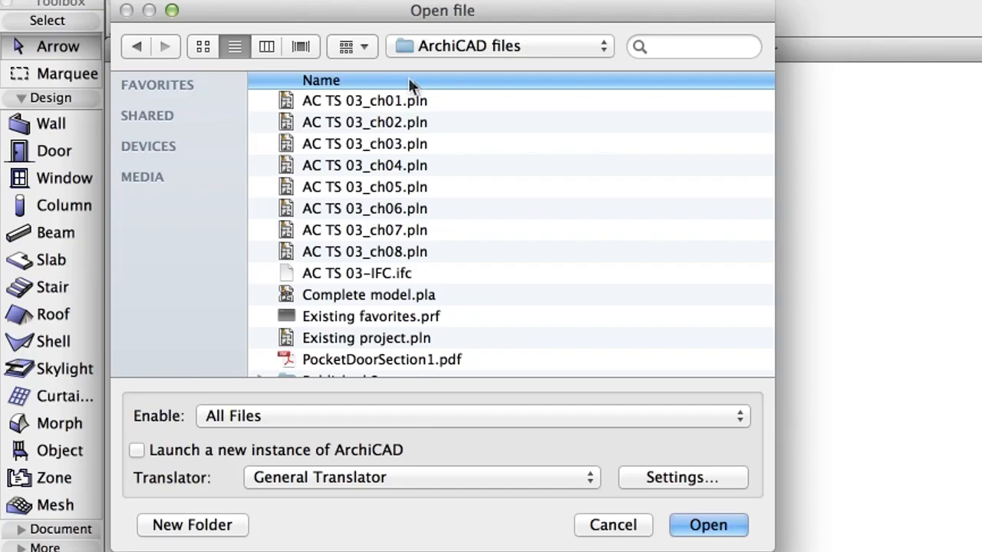
- Open the AC TS 03_ch02.pln project to show its 3D view
{"action": "left_click", "coordinate": [365, 122]}
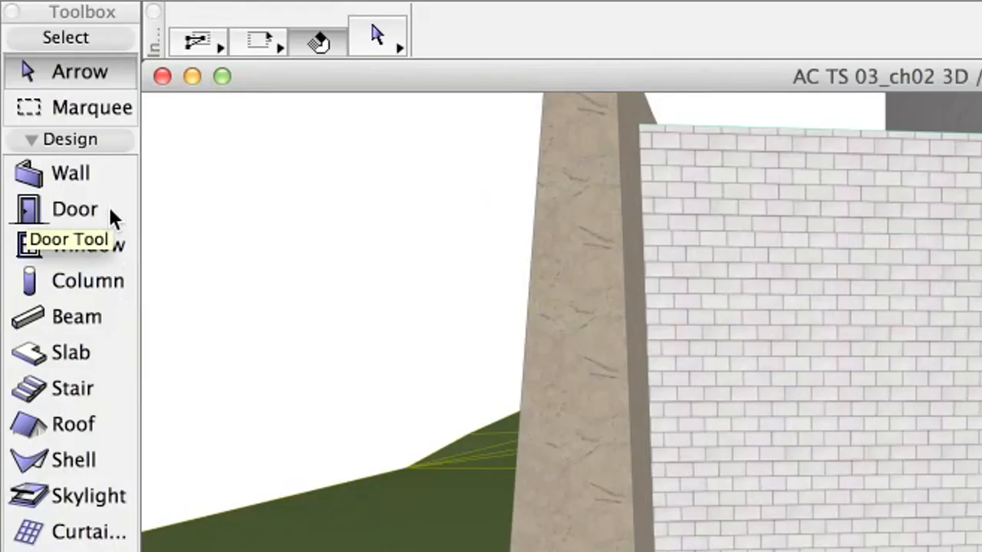
- Activate the Door tool and open Door Default Settings with the library search active
{"action": "left_click", "coordinate": [73, 209]}
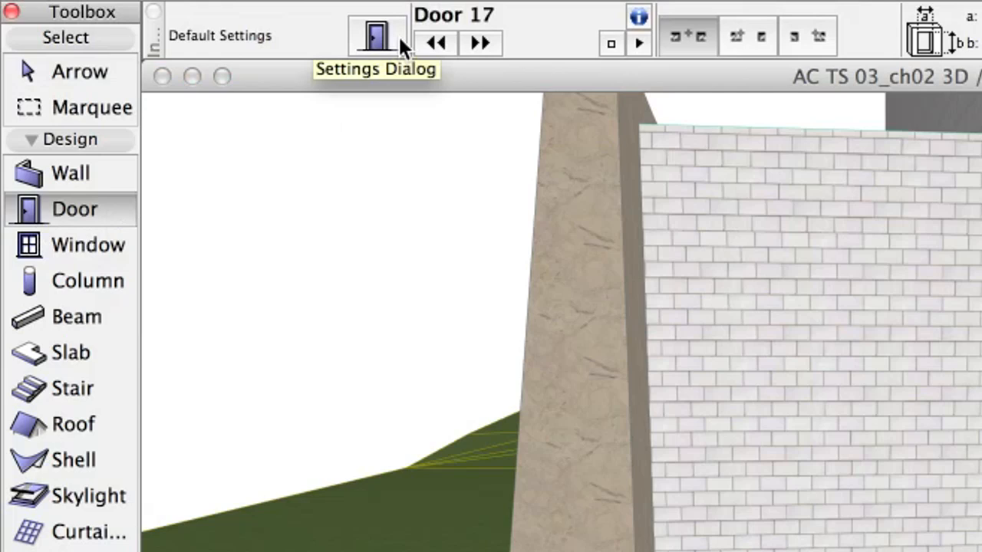
{"action": "left_click", "coordinate": [377, 36]}
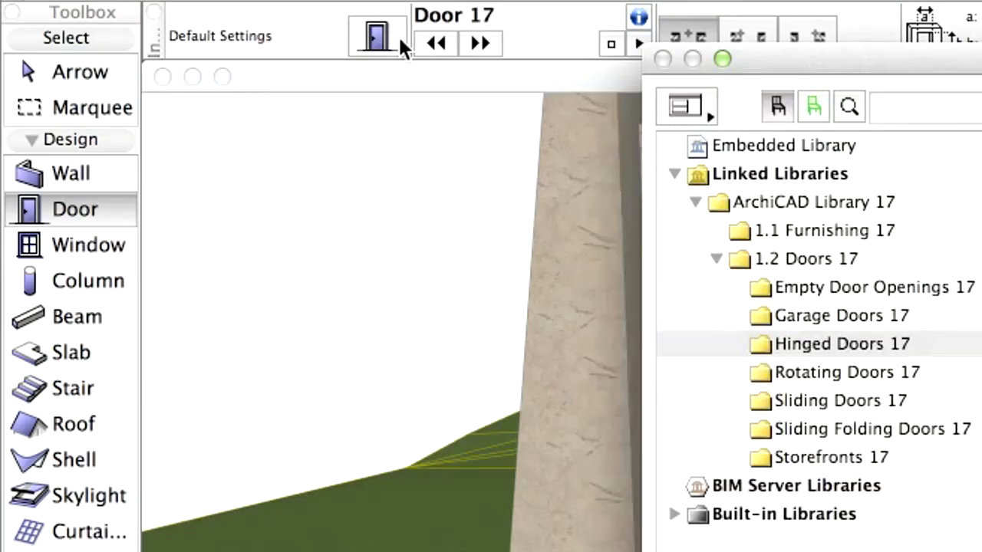
{"action": "left_click", "coordinate": [376, 36]}
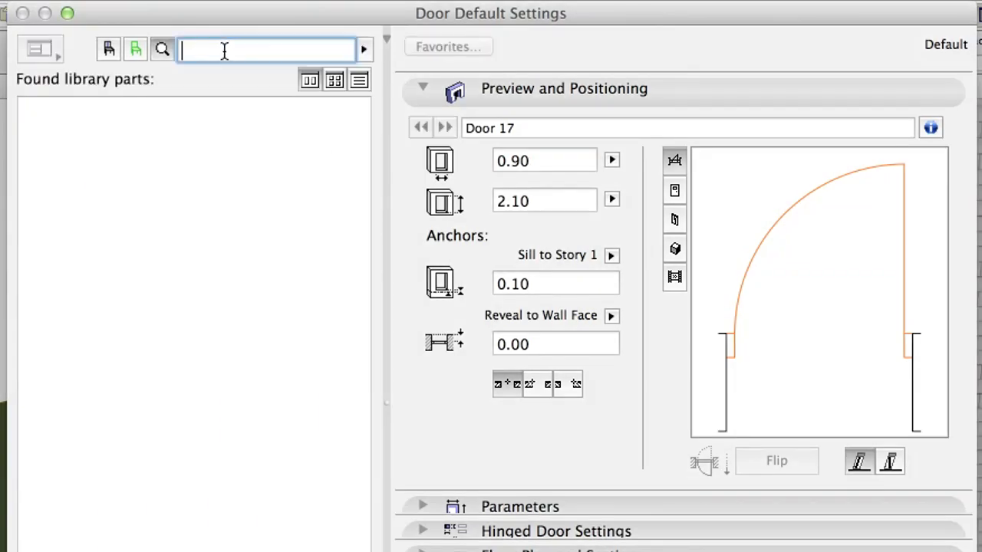
- Search 'asymmetric', choose Double Door Asymmetric 17 and set its height to 2.40
{"action": "type", "text": "asymmetric"}
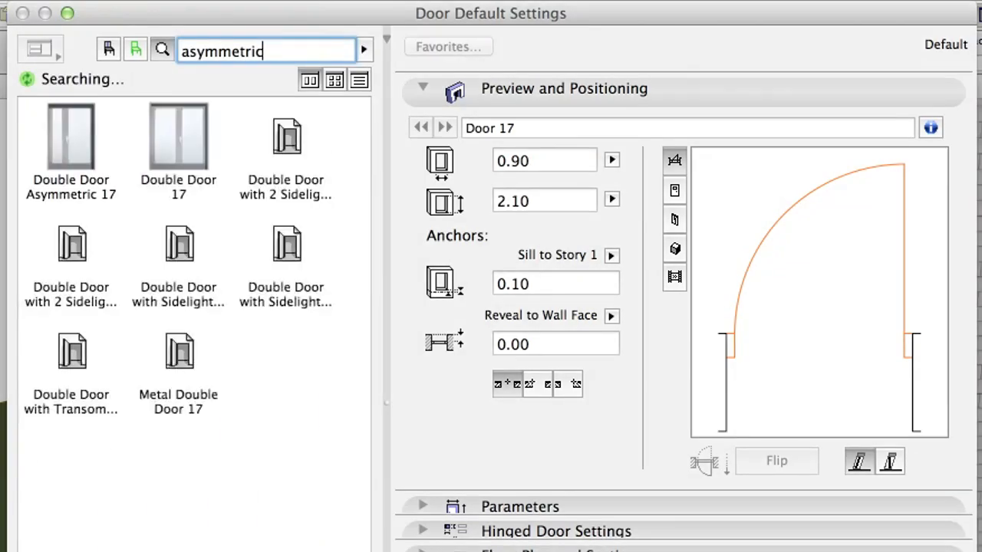
{"action": "left_click", "coordinate": [71, 138]}
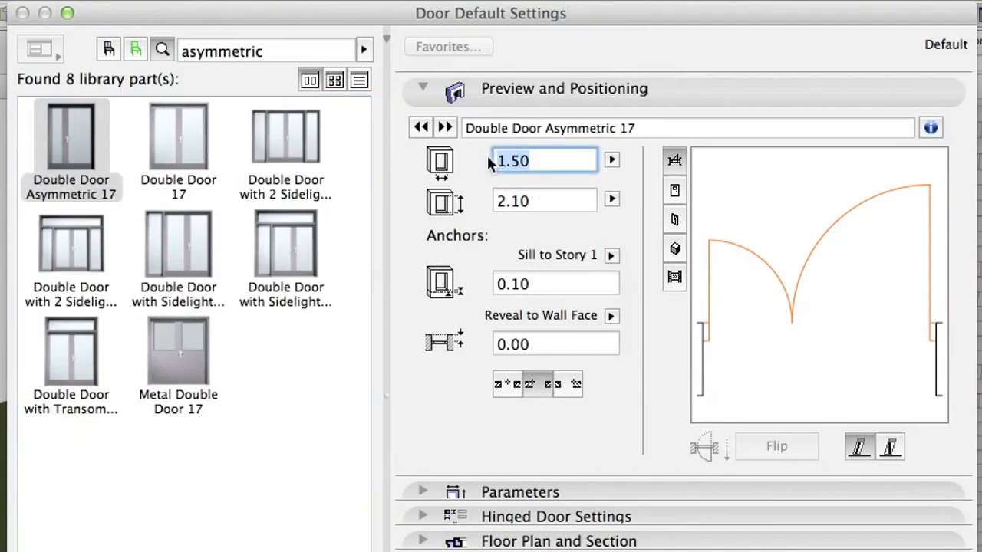
{"action": "left_click", "coordinate": [545, 201]}
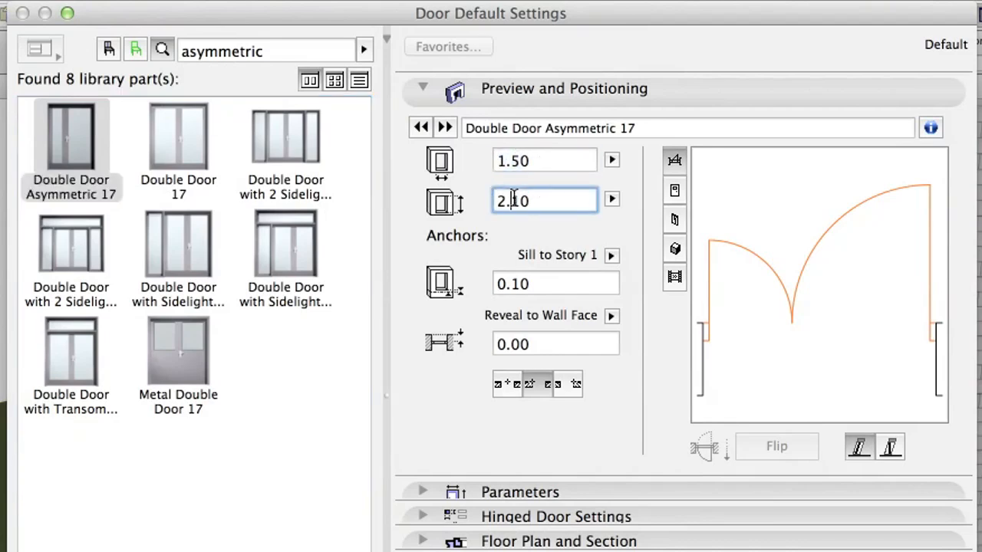
{"action": "type", "text": "2.4"}
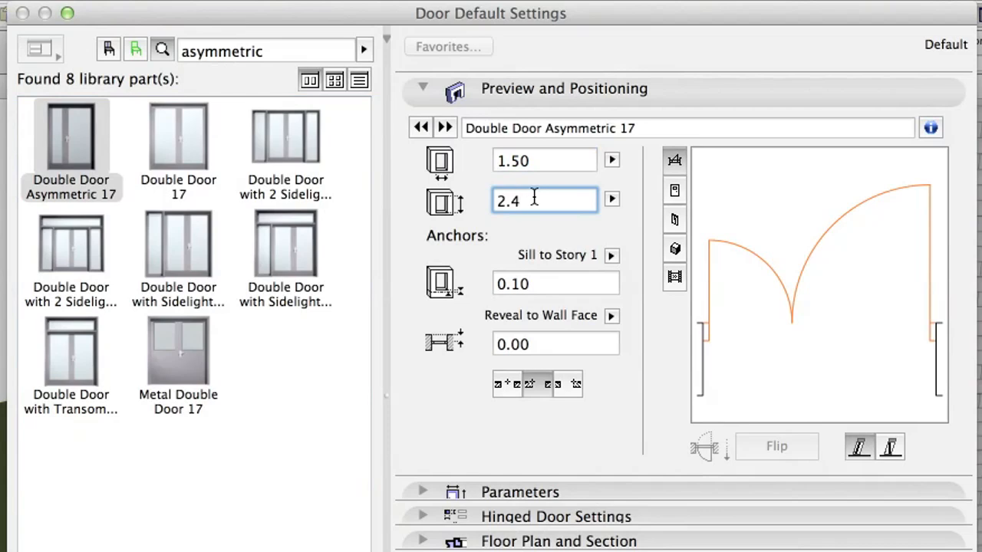
{"action": "type", "text": "0"}
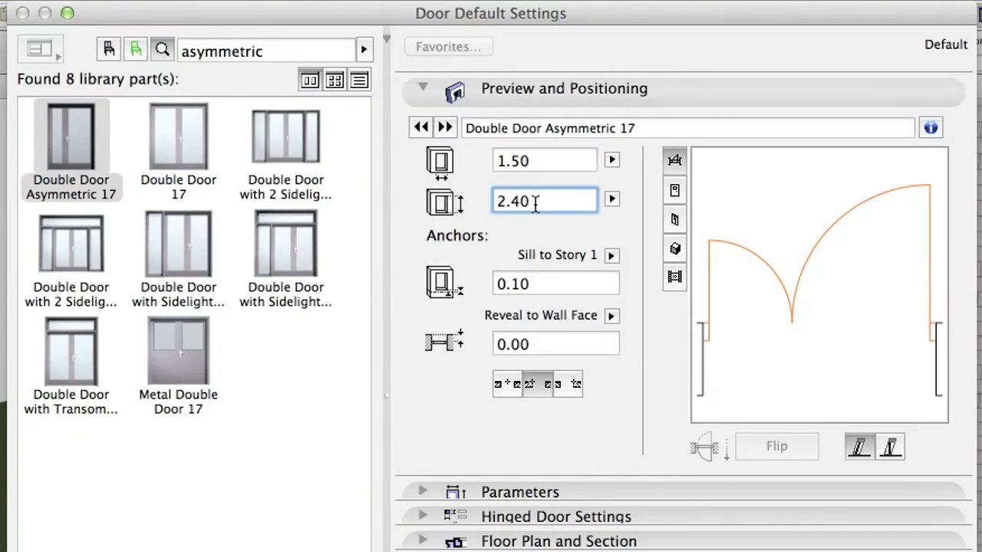
- Anchor the sill to the Ground Floor at 0 with a -0.10 reveal to wall core
{"action": "left_click", "coordinate": [611, 255]}
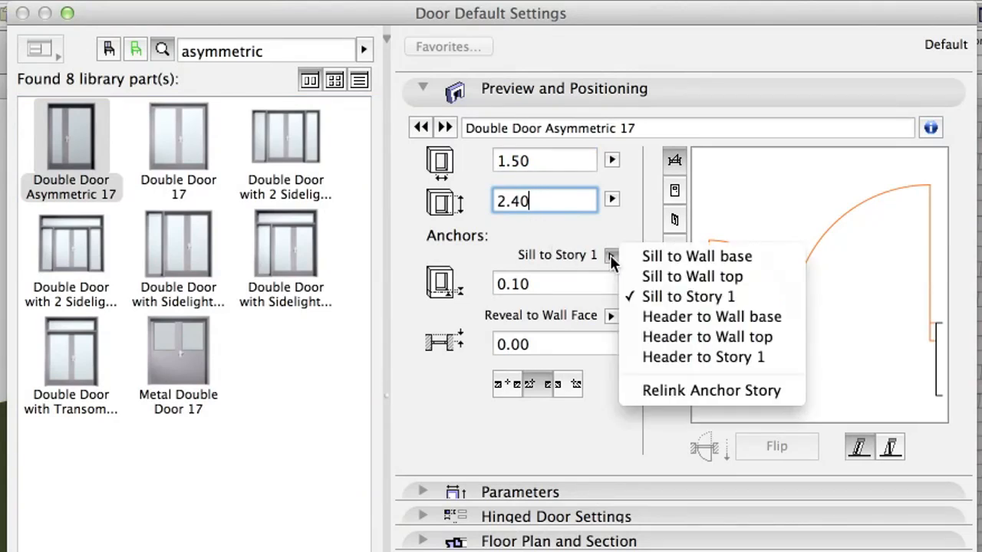
{"action": "mouse_move", "coordinate": [709, 390]}
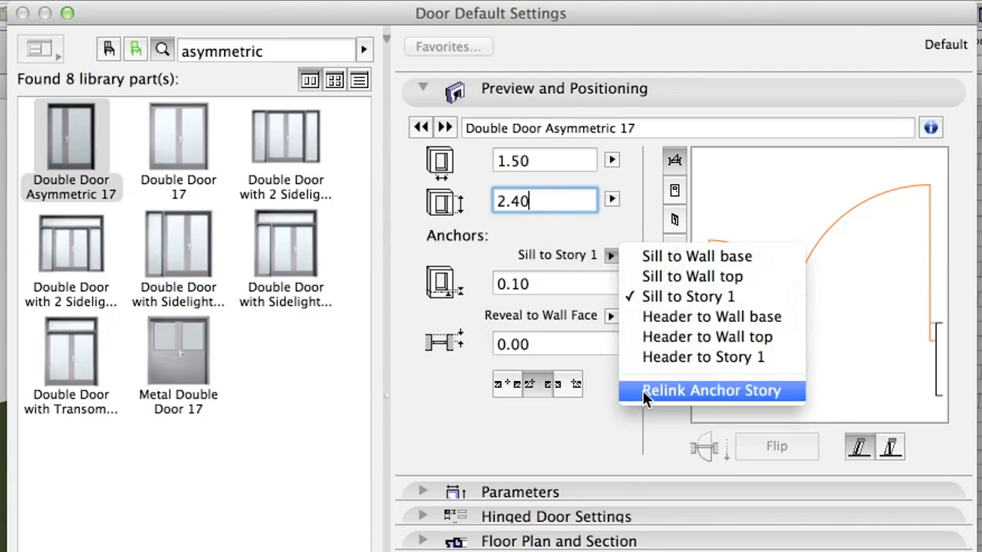
{"action": "left_click", "coordinate": [711, 391]}
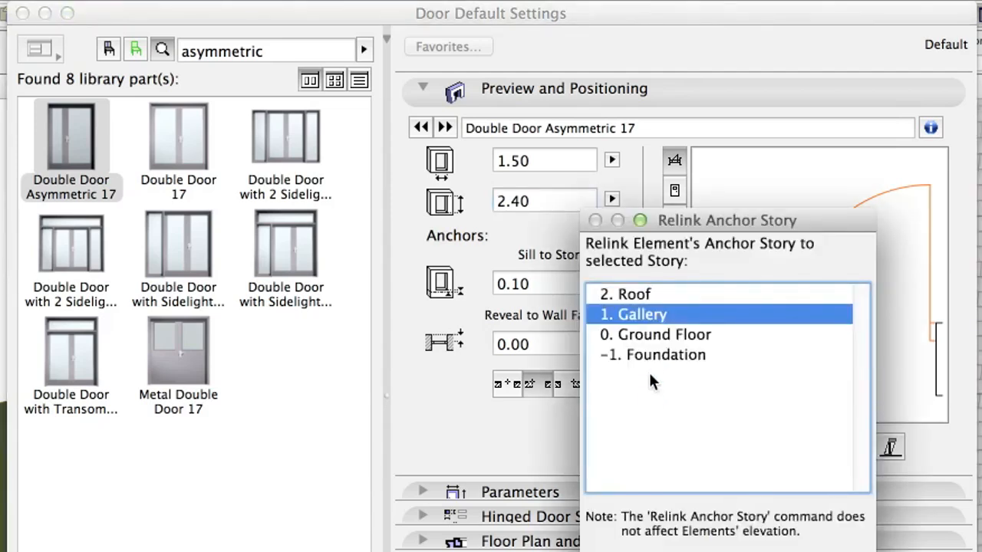
{"action": "left_click", "coordinate": [664, 335]}
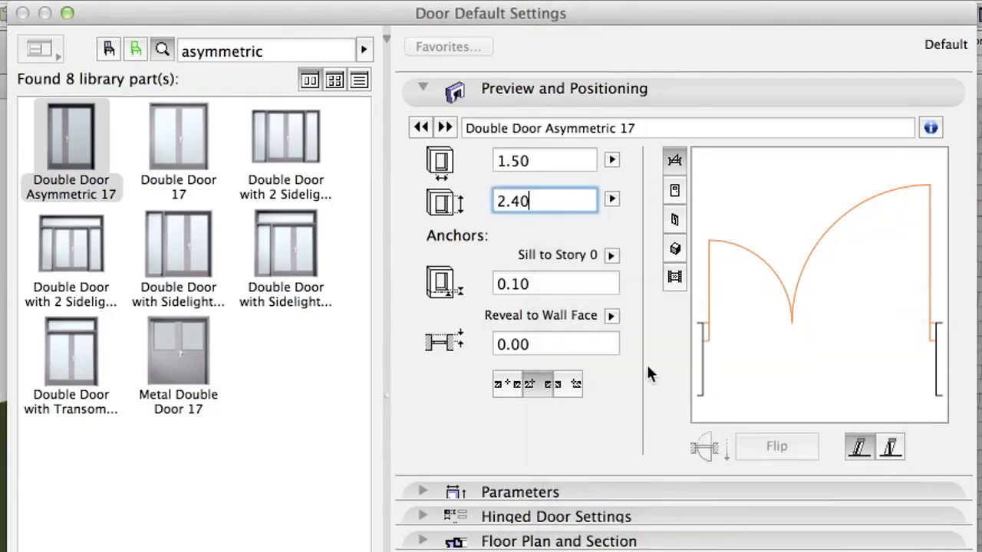
{"action": "left_click", "coordinate": [555, 283]}
{"action": "type", "text": "0"}
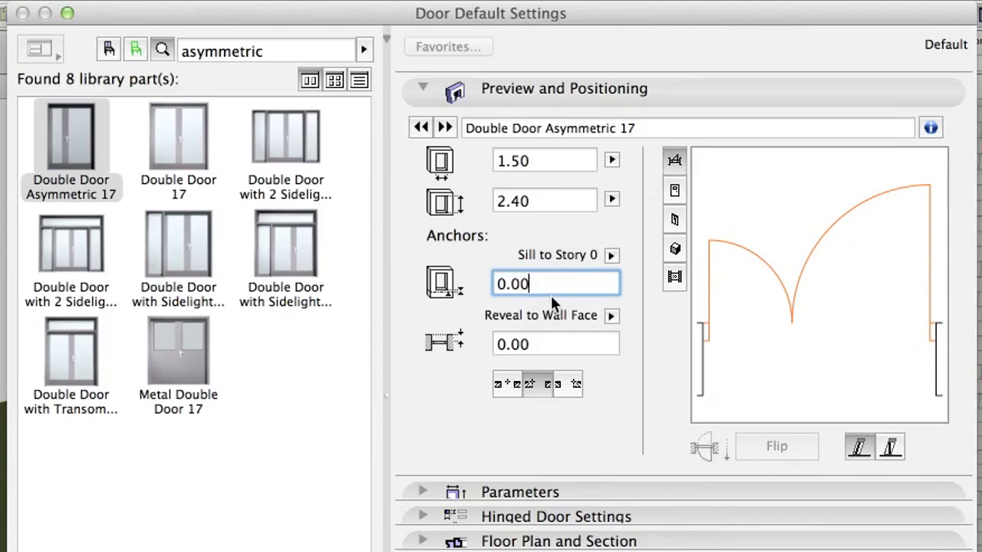
{"action": "left_click", "coordinate": [611, 315]}
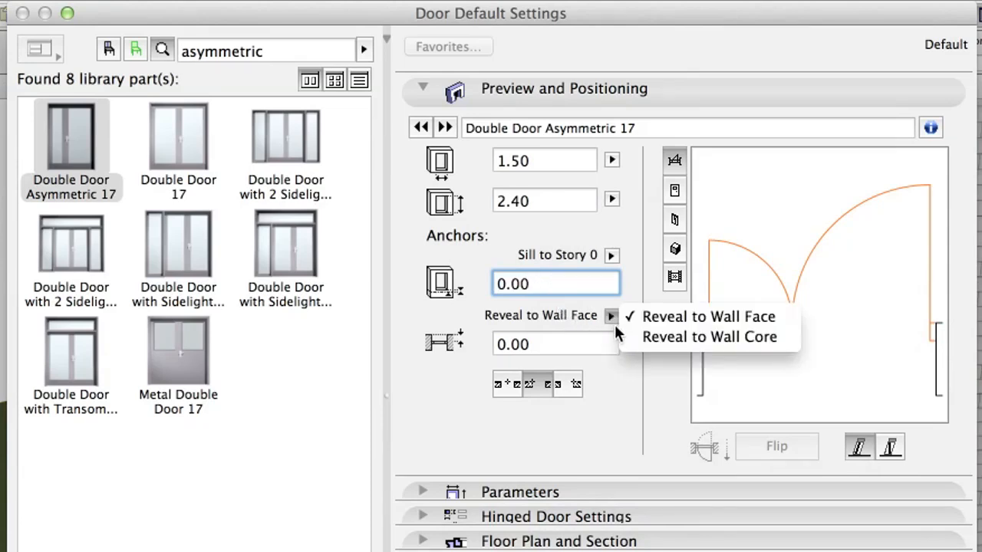
{"action": "mouse_move", "coordinate": [709, 336]}
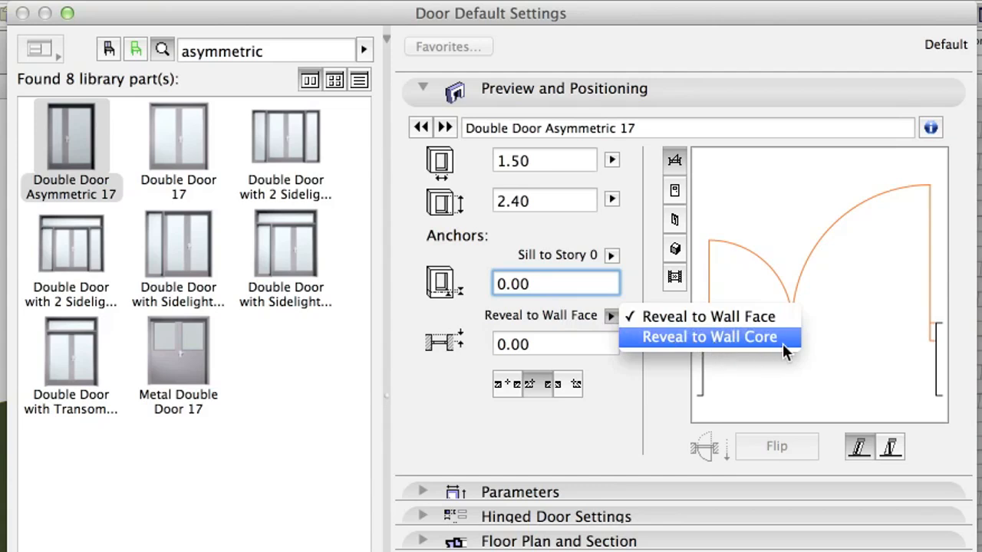
{"action": "left_click", "coordinate": [709, 337]}
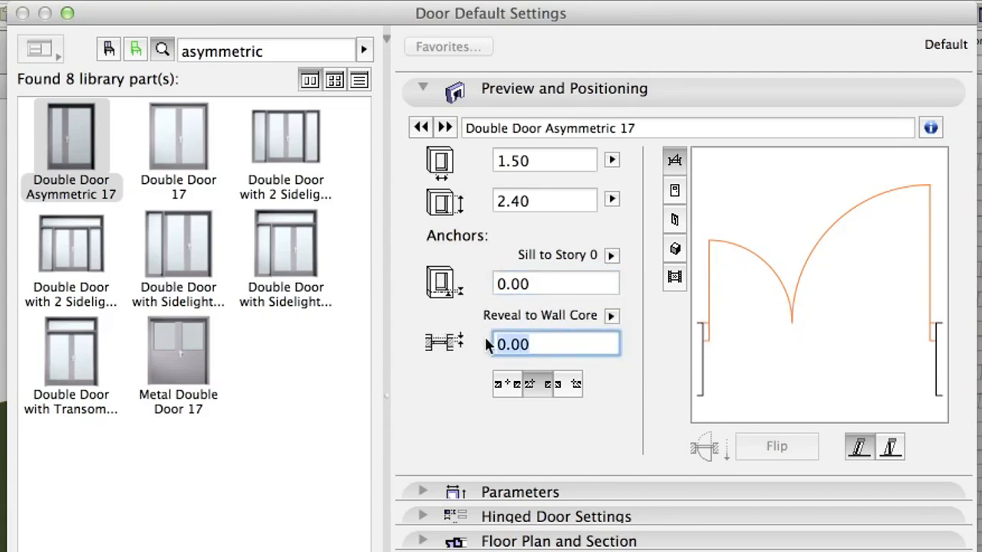
{"action": "type", "text": "-0.1"}
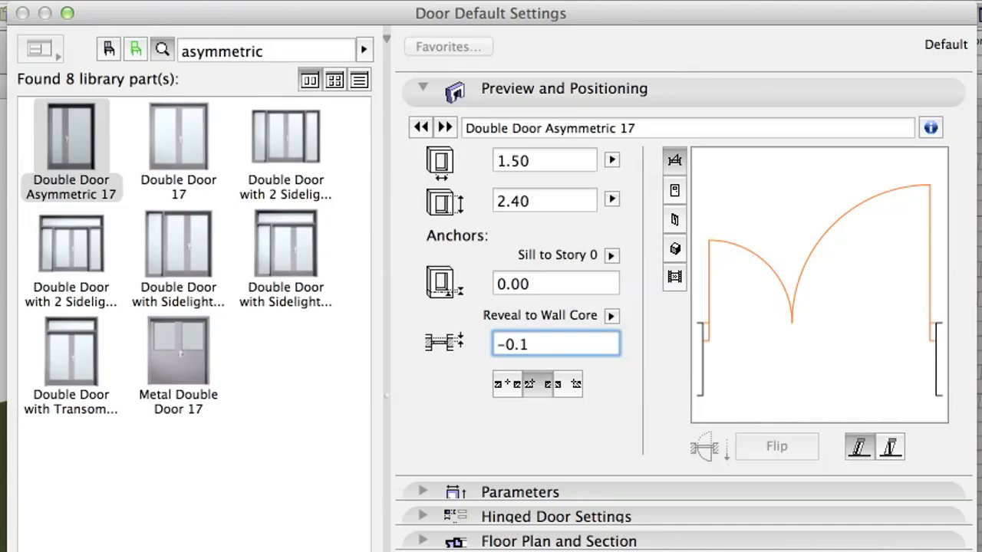
{"action": "type", "text": "0"}
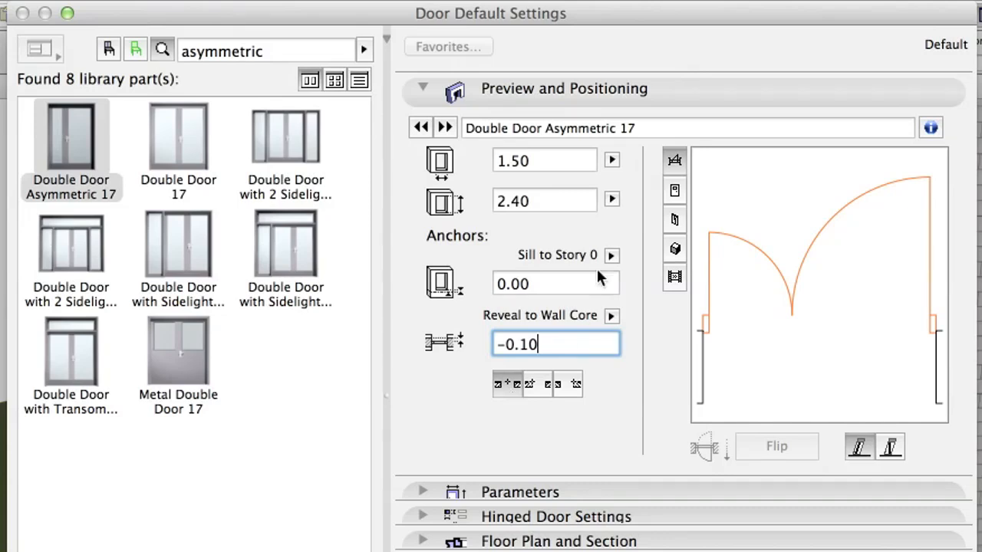
- Show the hinged door settings, turn off door casings and review threshold types
{"action": "left_click", "coordinate": [423, 87]}
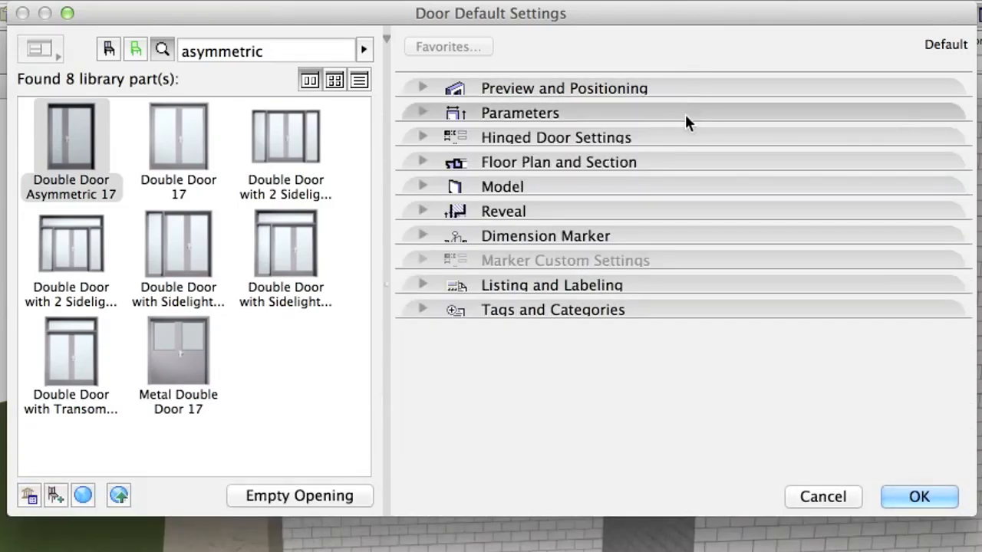
{"action": "left_click", "coordinate": [555, 137]}
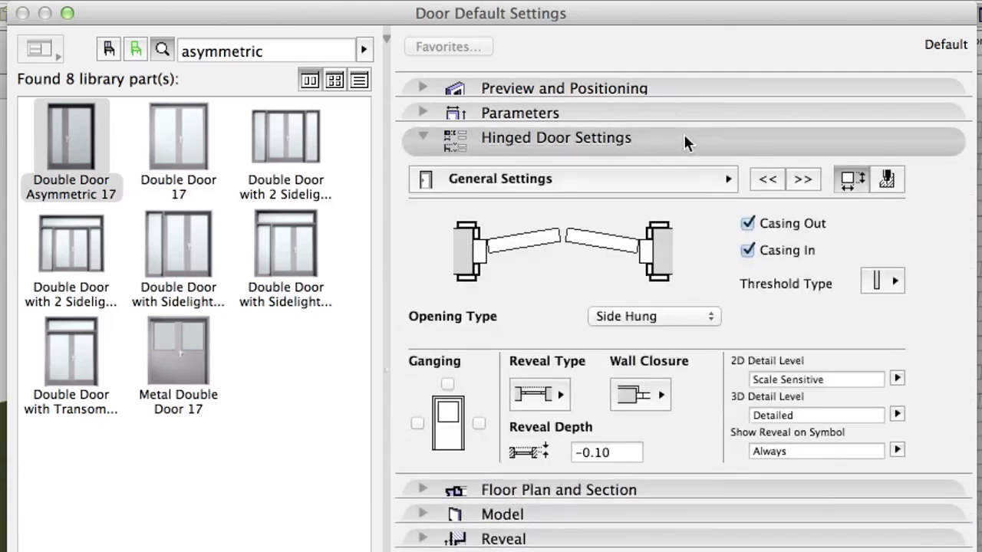
{"action": "left_click", "coordinate": [748, 223]}
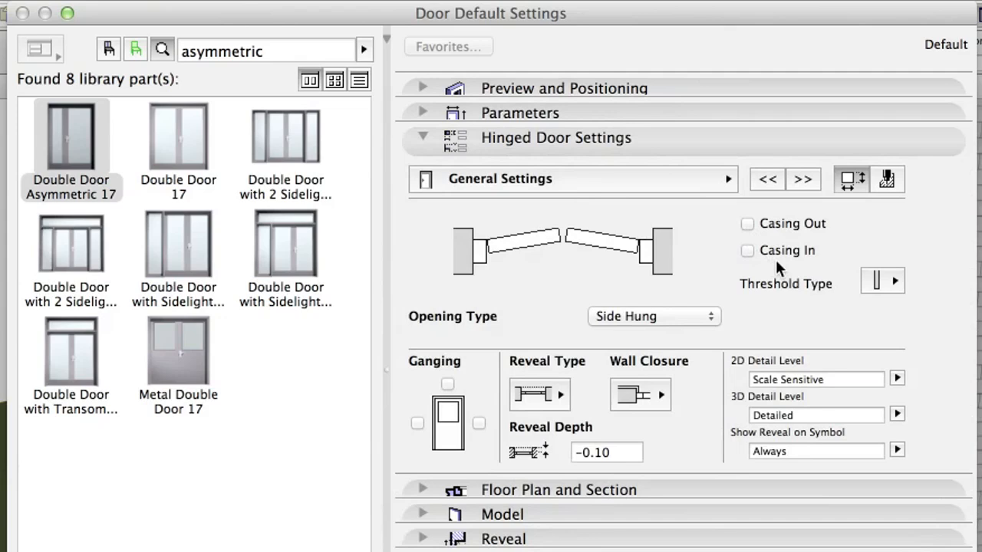
{"action": "left_click", "coordinate": [882, 281]}
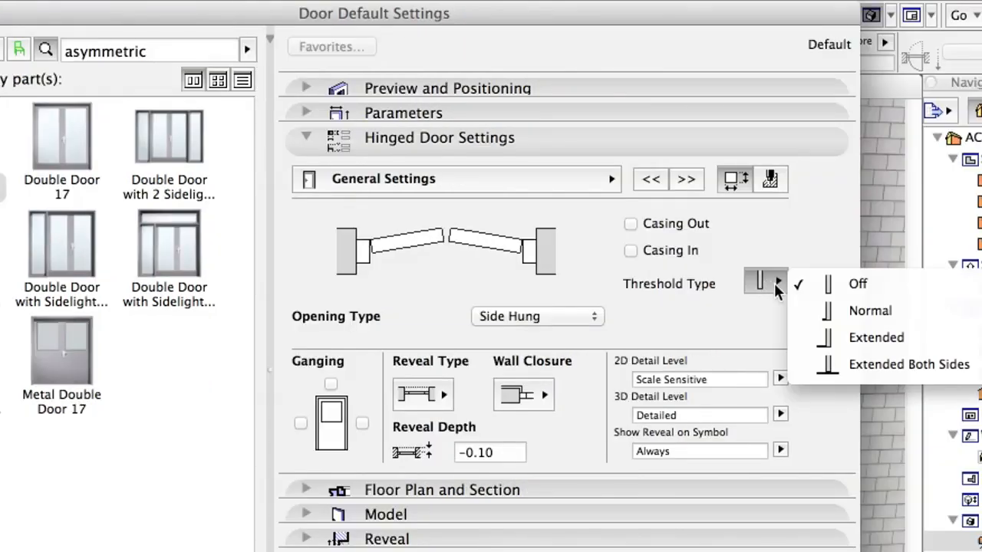
{"action": "mouse_move", "coordinate": [870, 311]}
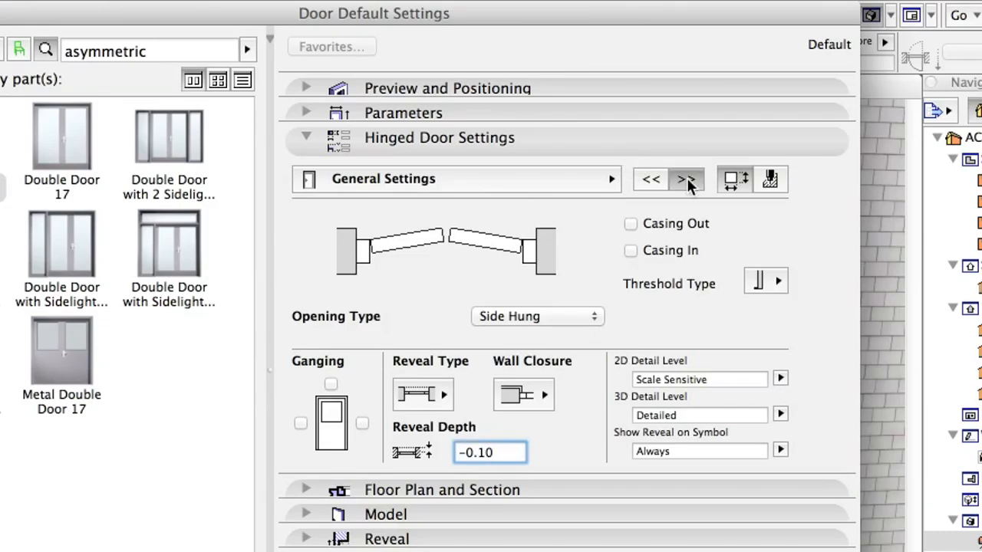
- Set a 1.00 asymmetric leaf, Style 20 door leaves and a No Mullion side panel
{"action": "left_click", "coordinate": [686, 179]}
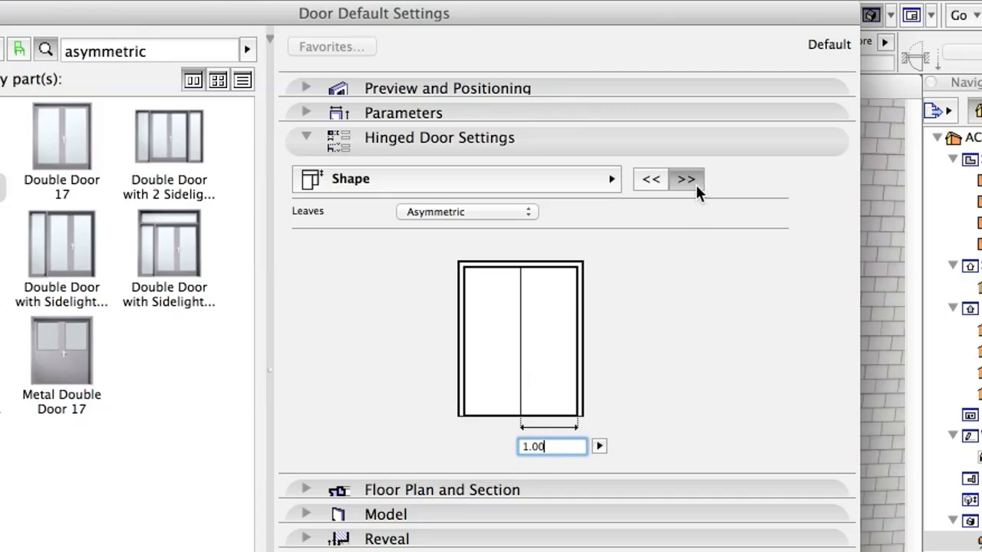
{"action": "left_click", "coordinate": [685, 179]}
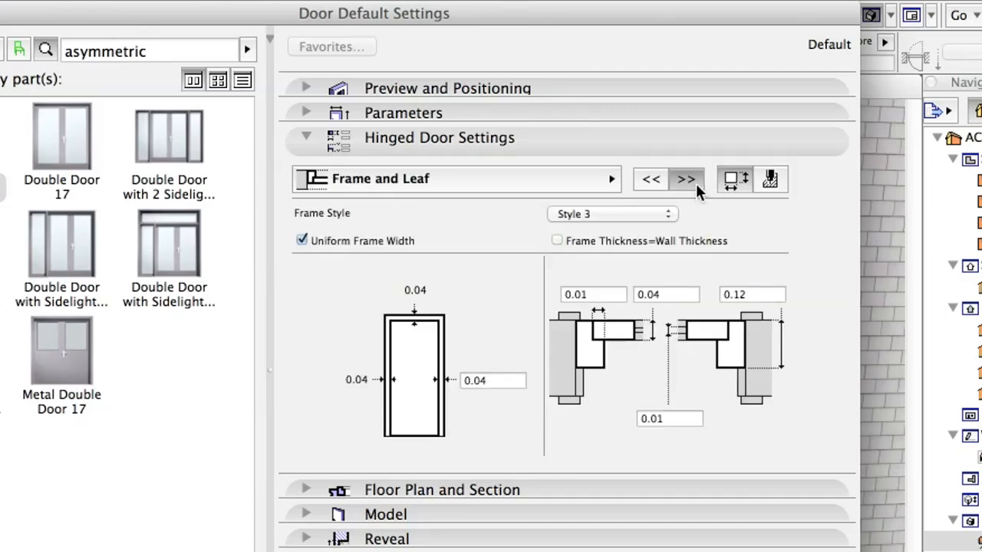
{"action": "left_click", "coordinate": [686, 178]}
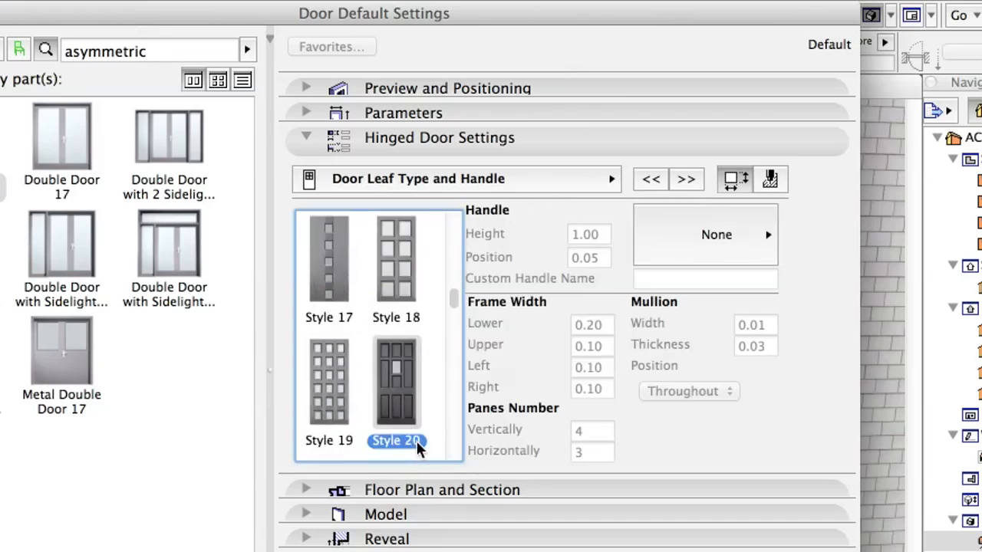
{"action": "mouse_move", "coordinate": [425, 449]}
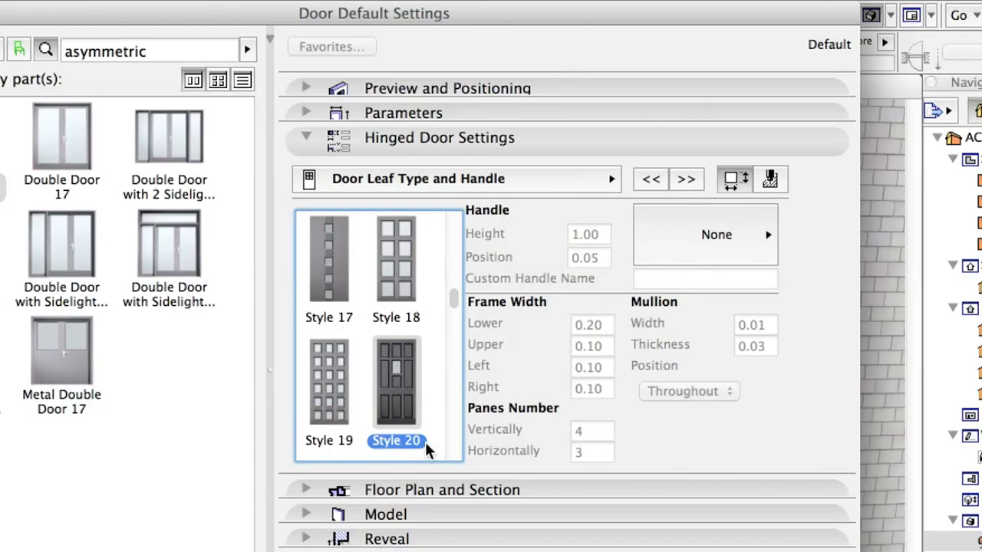
{"action": "mouse_move", "coordinate": [696, 193]}
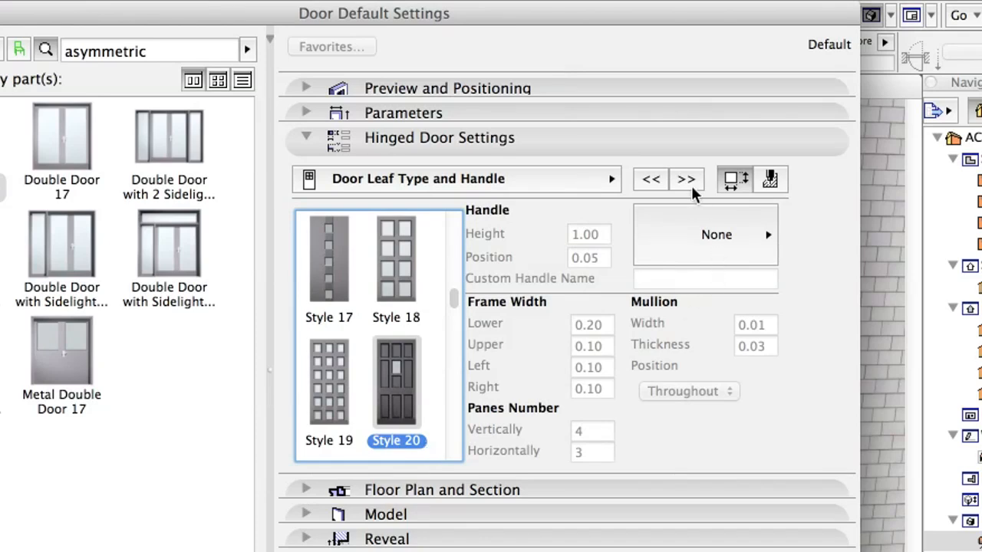
{"action": "left_click", "coordinate": [686, 179]}
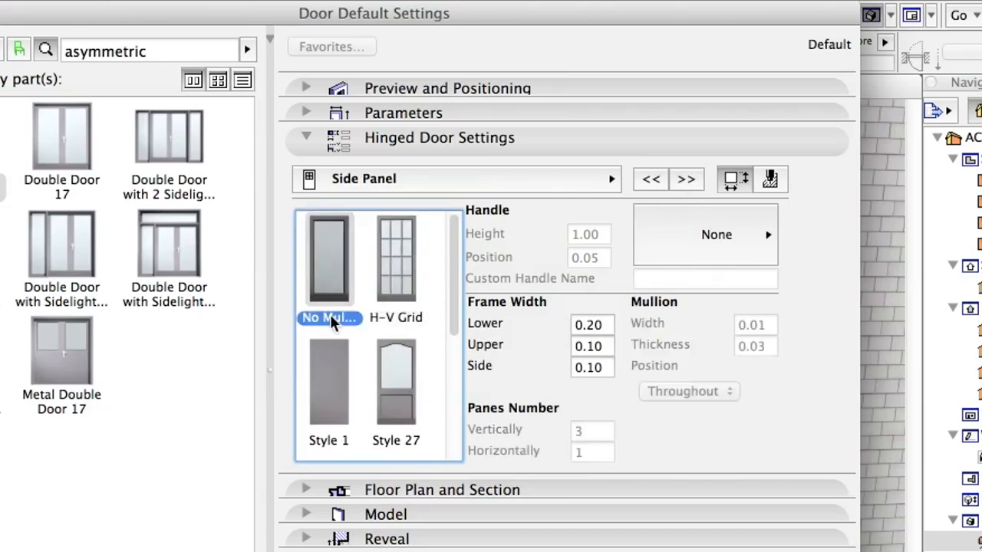
{"action": "mouse_move", "coordinate": [361, 328]}
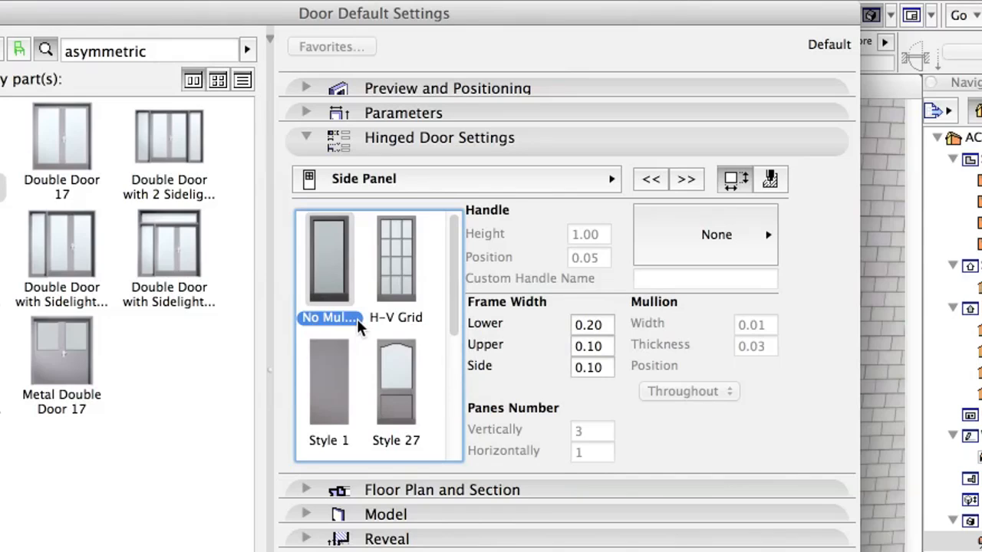
{"action": "mouse_move", "coordinate": [605, 154]}
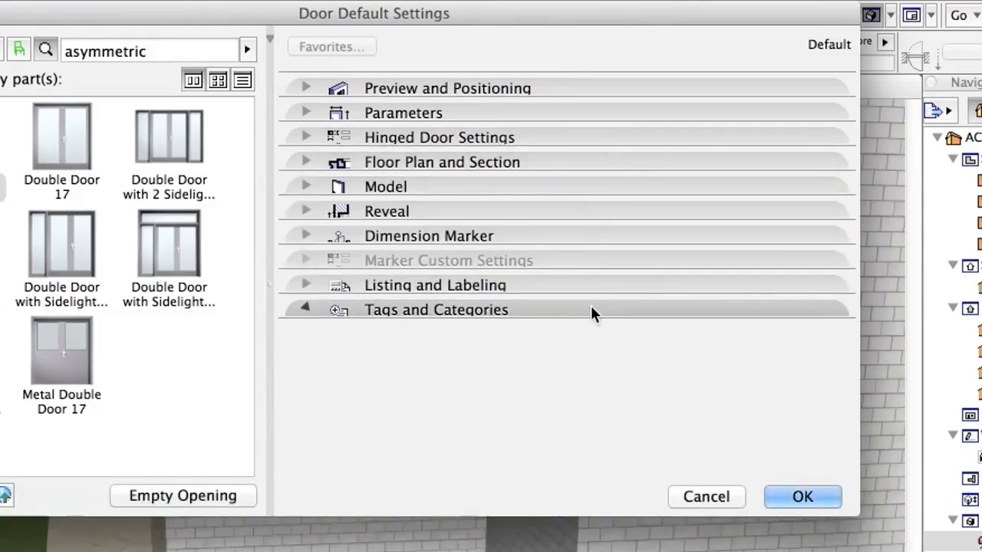
- Tag the door Non-Load-Bearing, Exterior, with element classification Door
{"action": "left_click", "coordinate": [304, 309]}
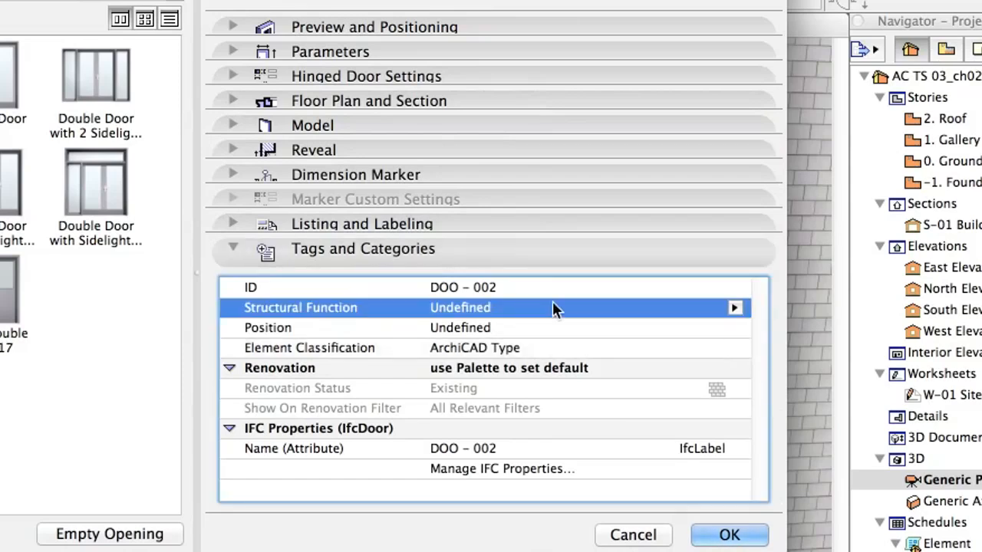
{"action": "left_click", "coordinate": [734, 307]}
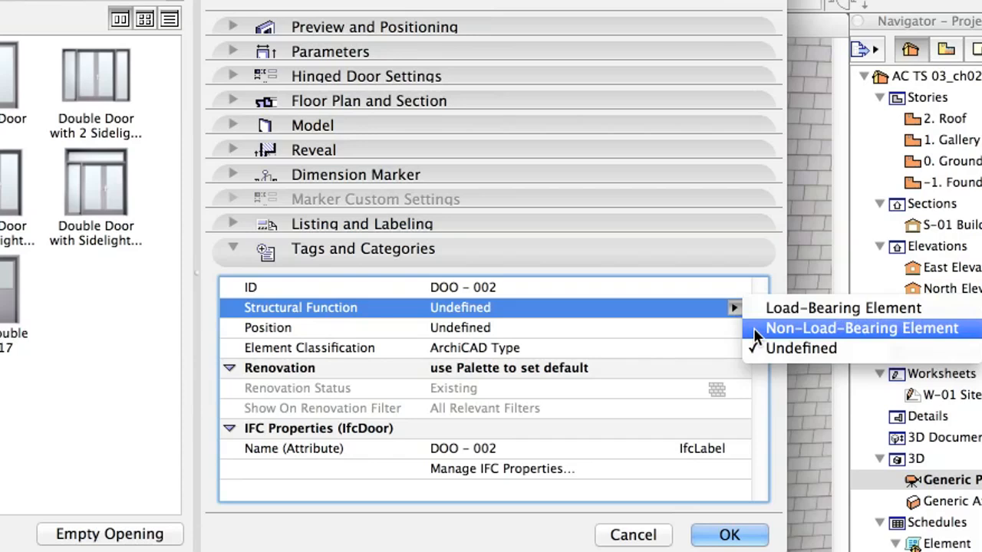
{"action": "left_click", "coordinate": [860, 328]}
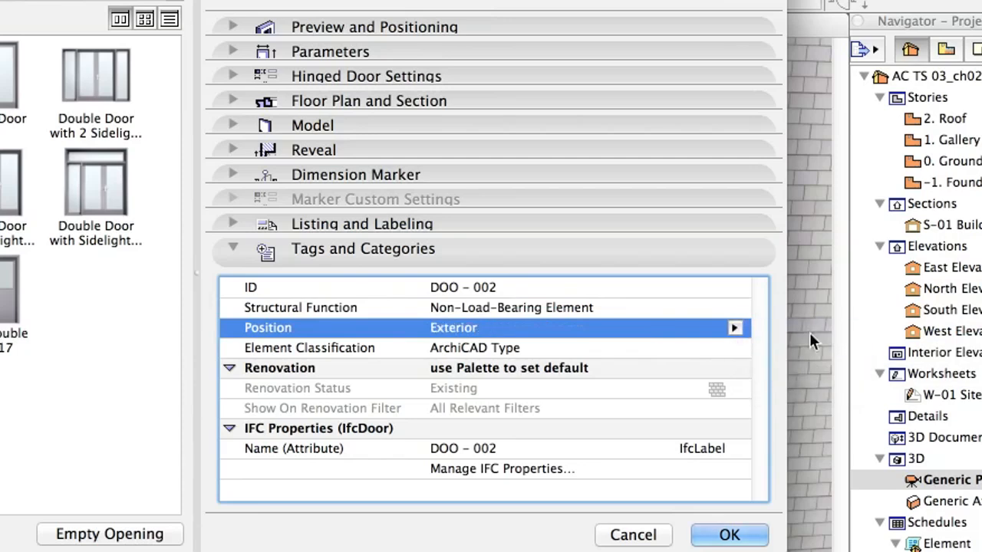
{"action": "left_click", "coordinate": [734, 347]}
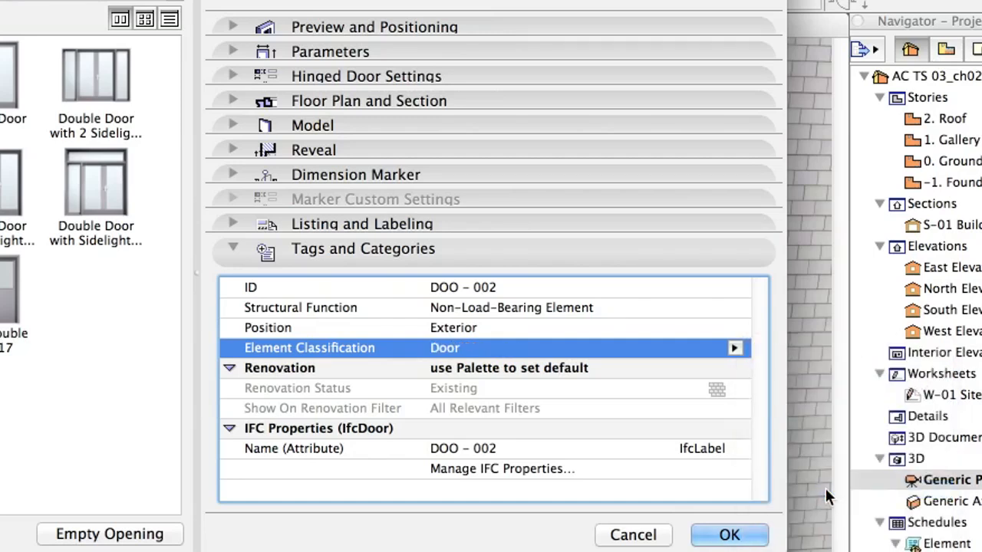
{"action": "mouse_move", "coordinate": [728, 535]}
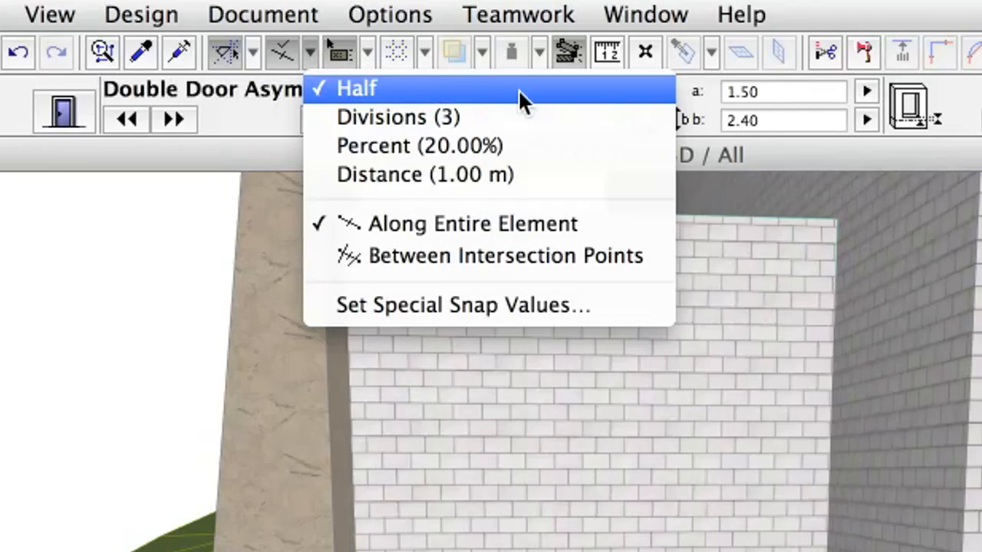
- Place the double door at the brick wall's midpoint using Half snapping
{"action": "left_click", "coordinate": [356, 87]}
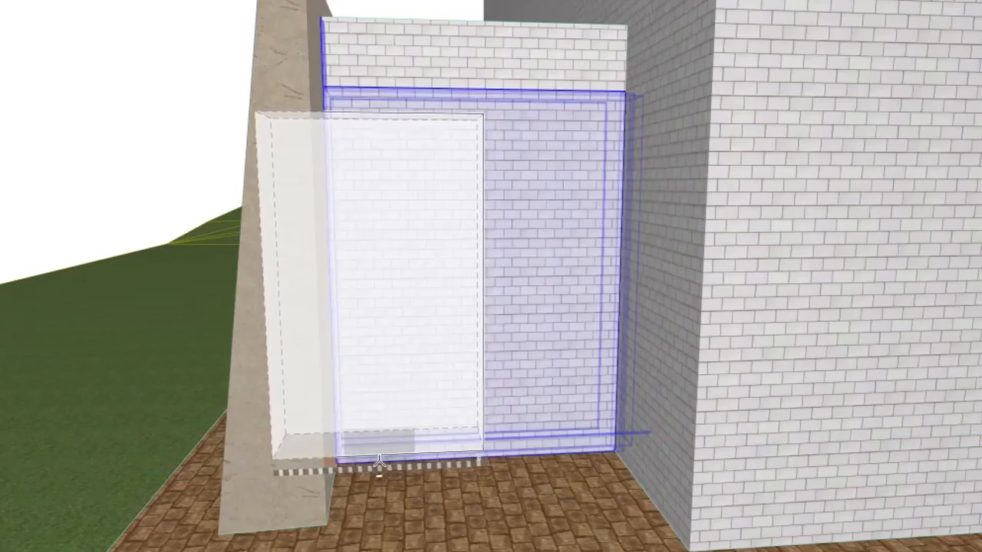
{"action": "mouse_move", "coordinate": [376, 460]}
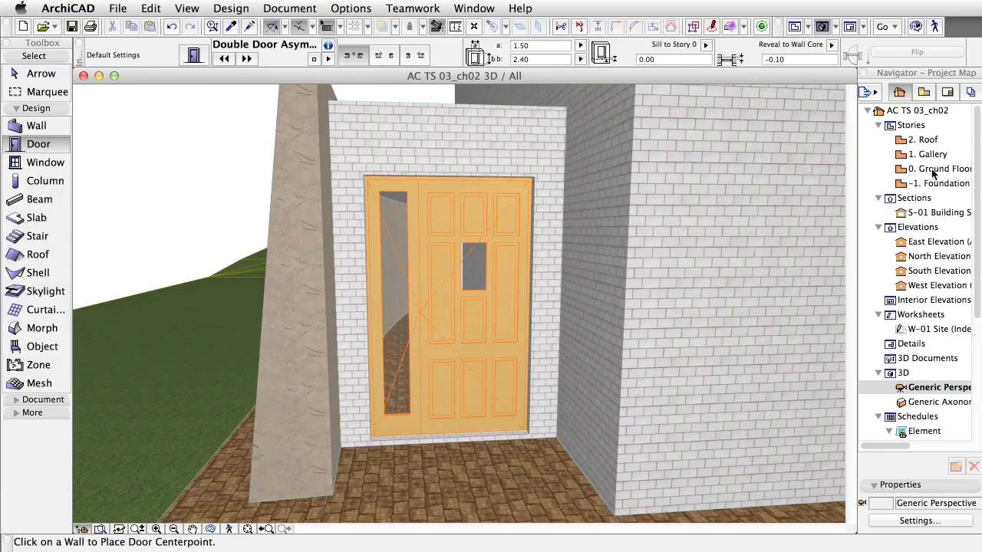
- Open the 0. Ground Floor plan and zoom out to see the whole floor
{"action": "left_click", "coordinate": [934, 169]}
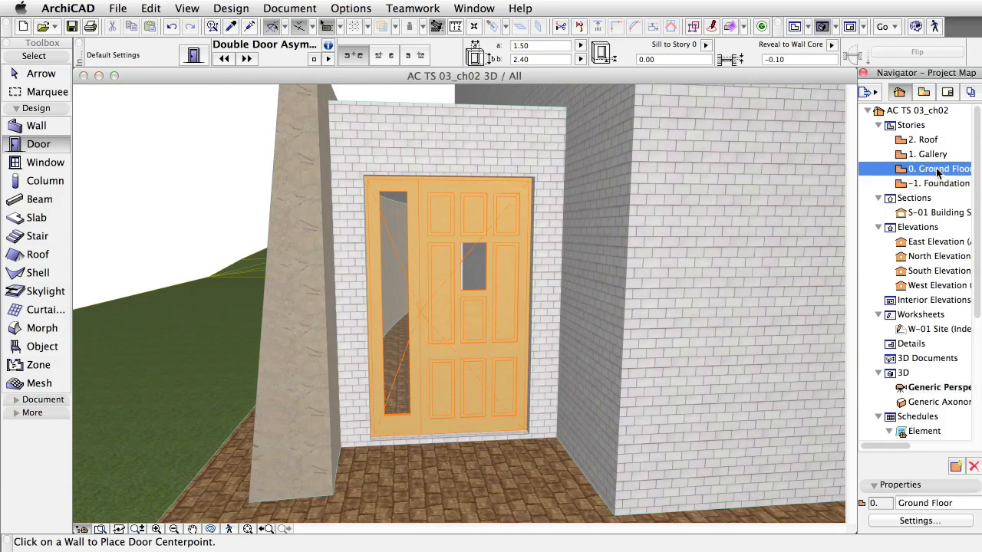
{"action": "double_click", "coordinate": [935, 168]}
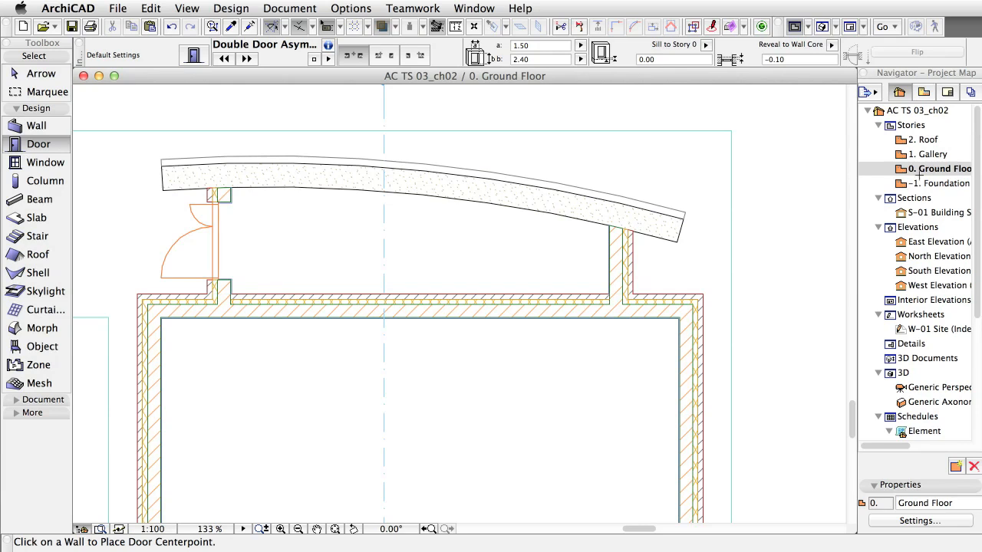
{"action": "mouse_move", "coordinate": [303, 531]}
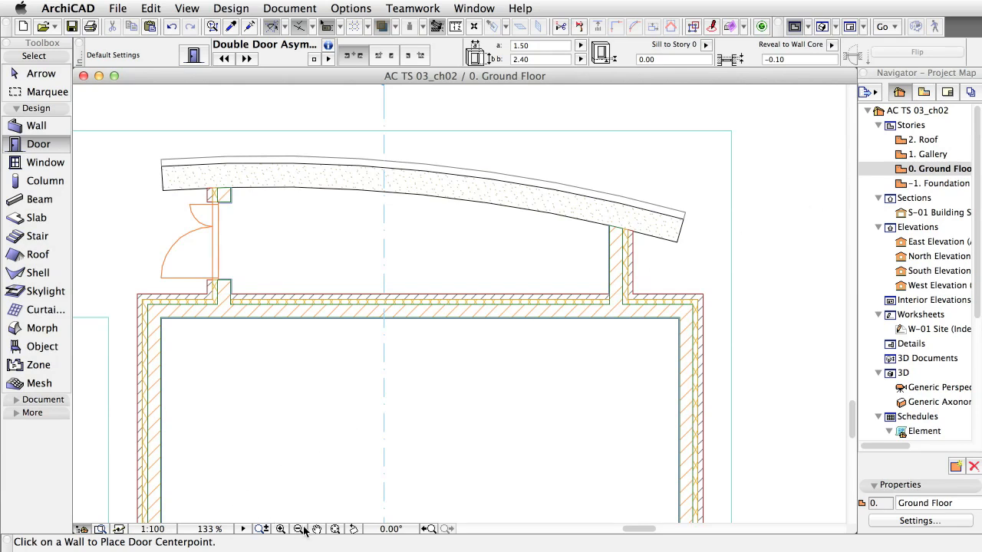
{"action": "left_click", "coordinate": [297, 529]}
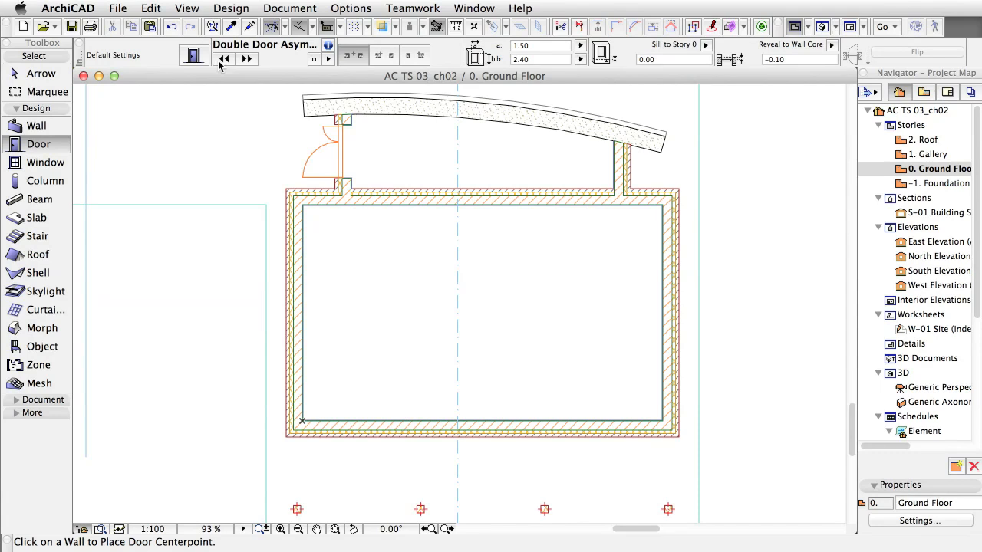
{"action": "mouse_move", "coordinate": [193, 58]}
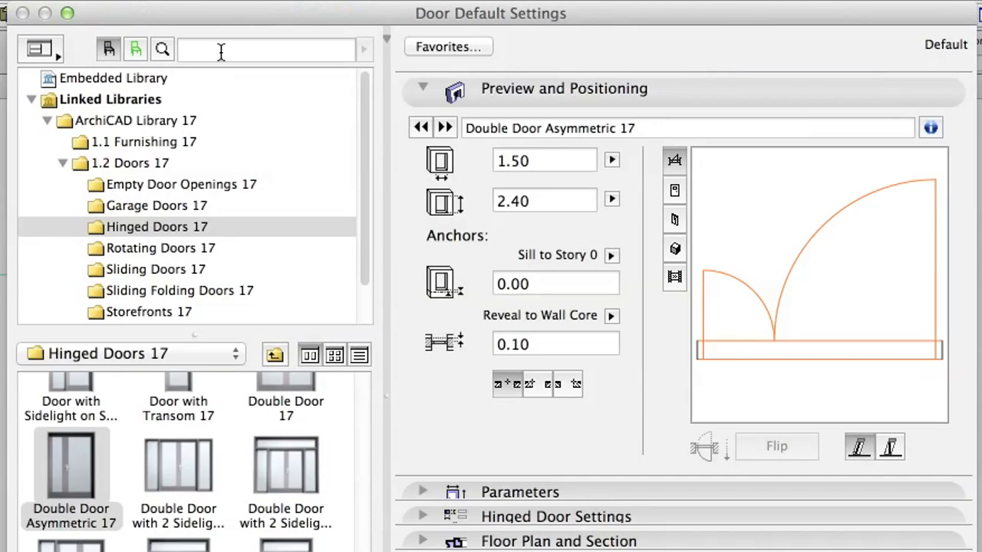
- Choose Sliding Door 17, 3.00 by 2.40, with a -0.10 reveal to wall core
{"action": "type", "text": "asymmetric"}
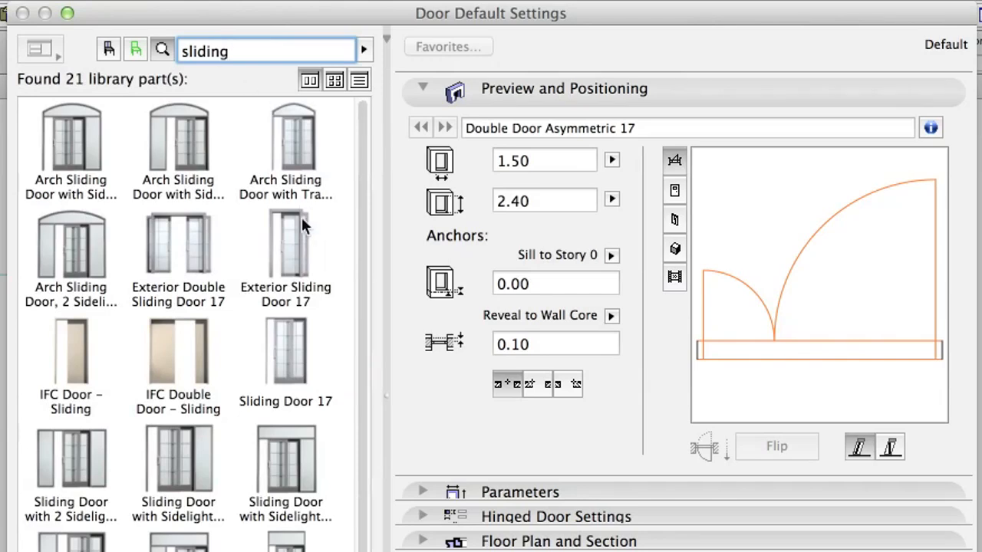
{"action": "left_click", "coordinate": [286, 351]}
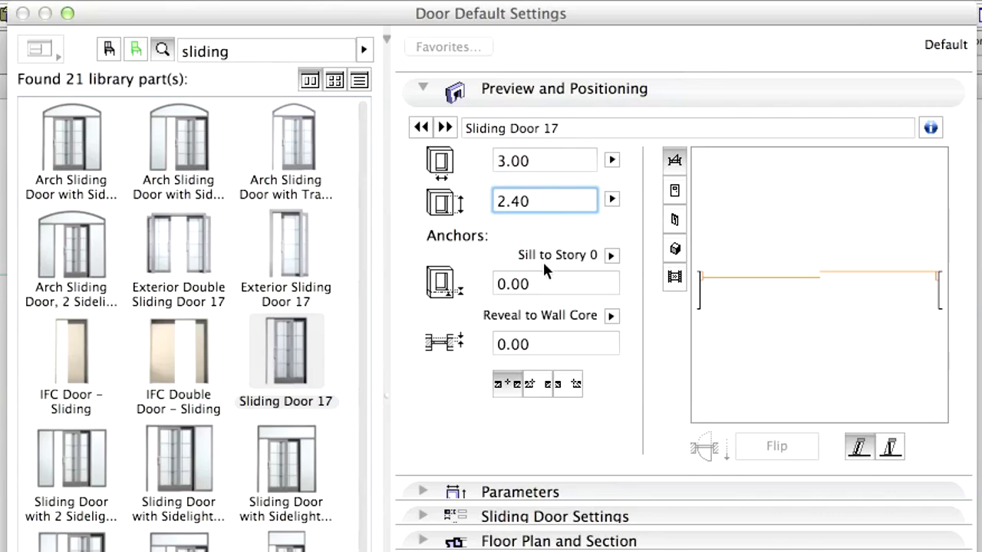
{"action": "left_click", "coordinate": [554, 344]}
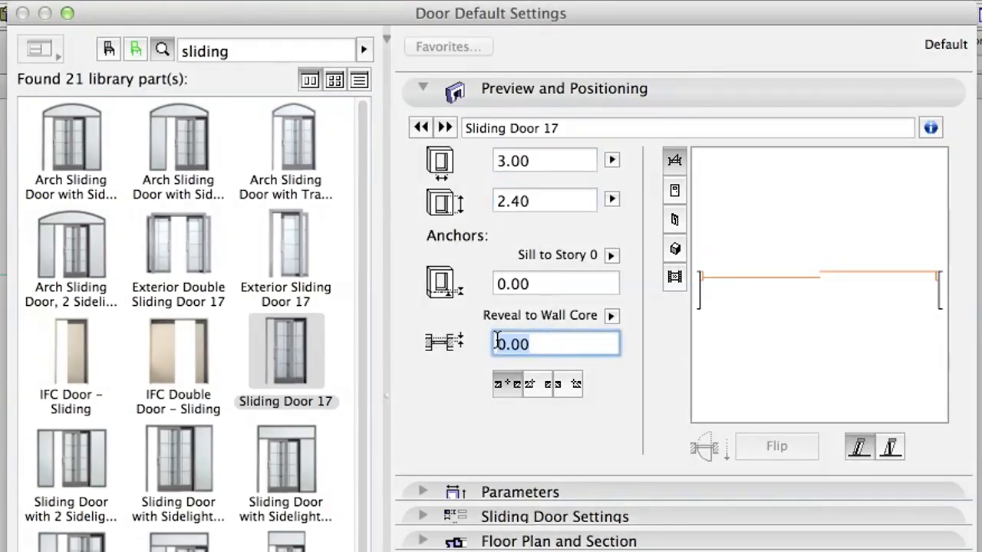
{"action": "type", "text": "-0.1"}
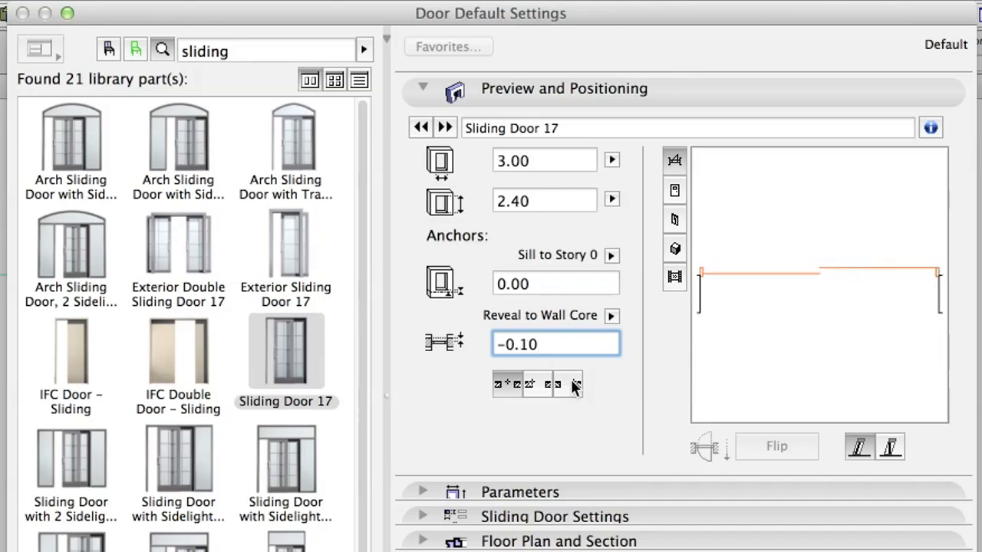
{"action": "mouse_move", "coordinate": [574, 383]}
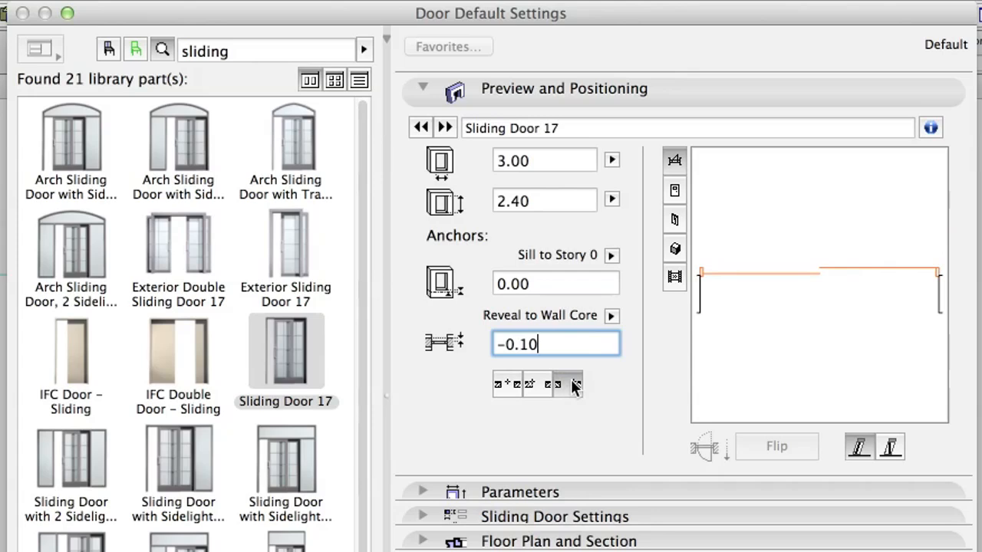
{"action": "mouse_move", "coordinate": [572, 223]}
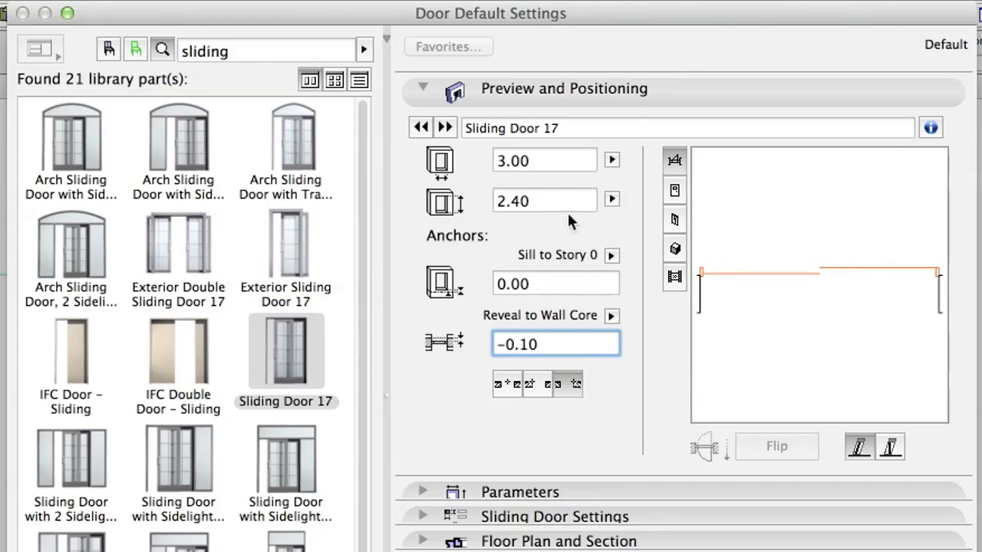
{"action": "left_click", "coordinate": [423, 86]}
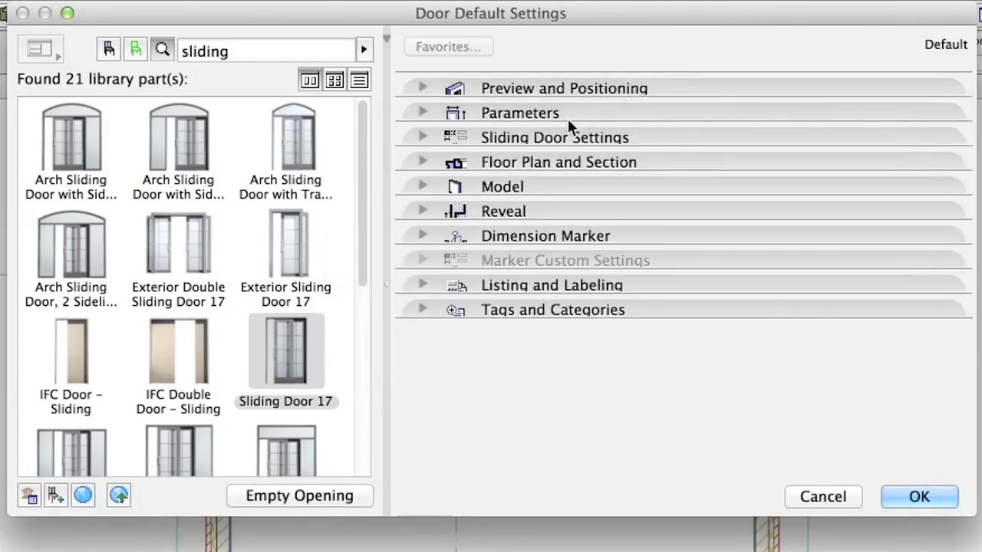
{"action": "mouse_move", "coordinate": [441, 142]}
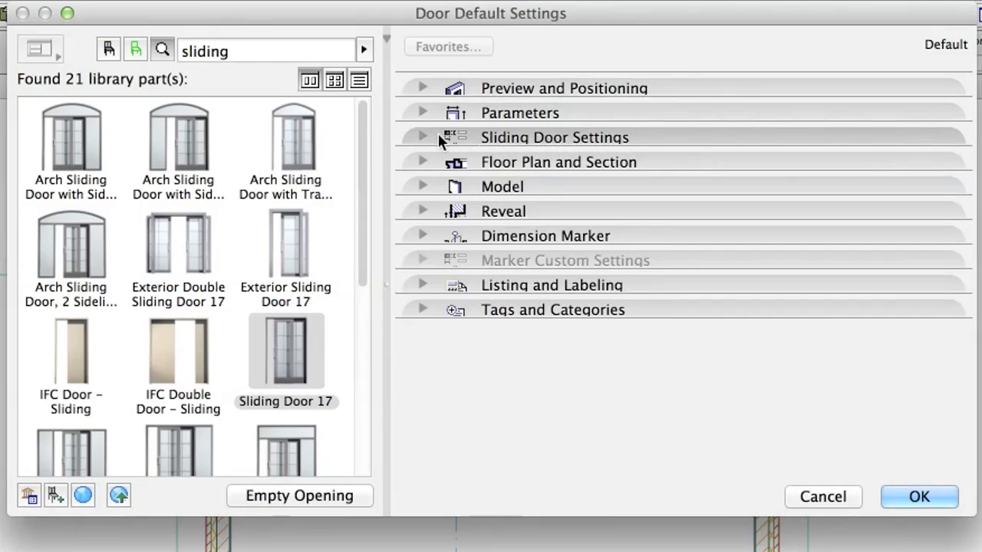
{"action": "left_click", "coordinate": [423, 137]}
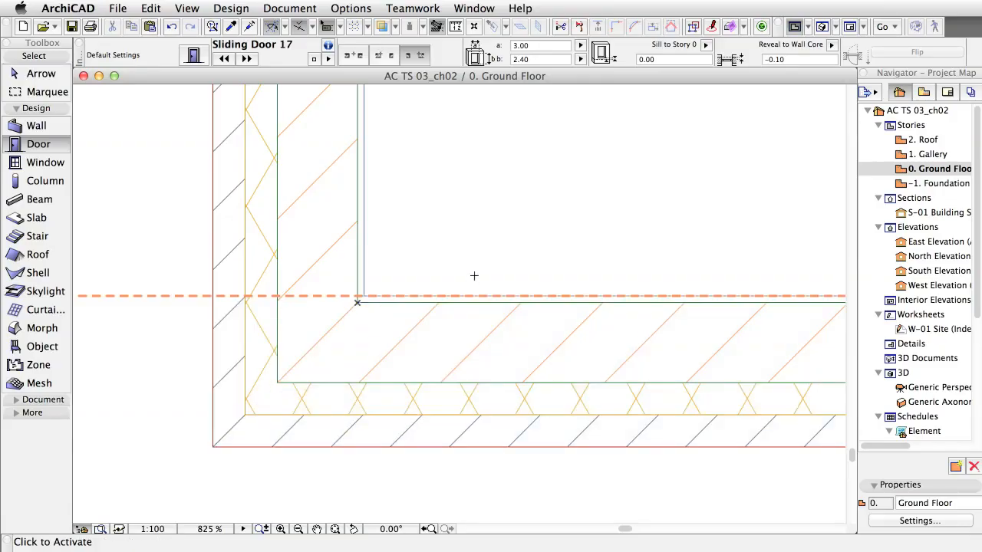
{"action": "mouse_move", "coordinate": [187, 259]}
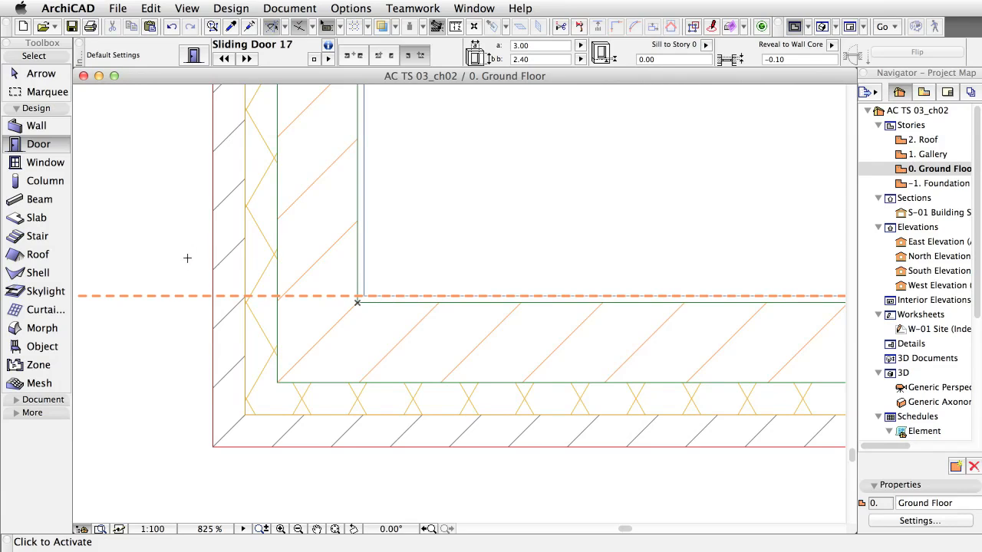
- Place Sliding Door 17 from the left veranda wall's corner and set its opening side
{"action": "left_click", "coordinate": [284, 192]}
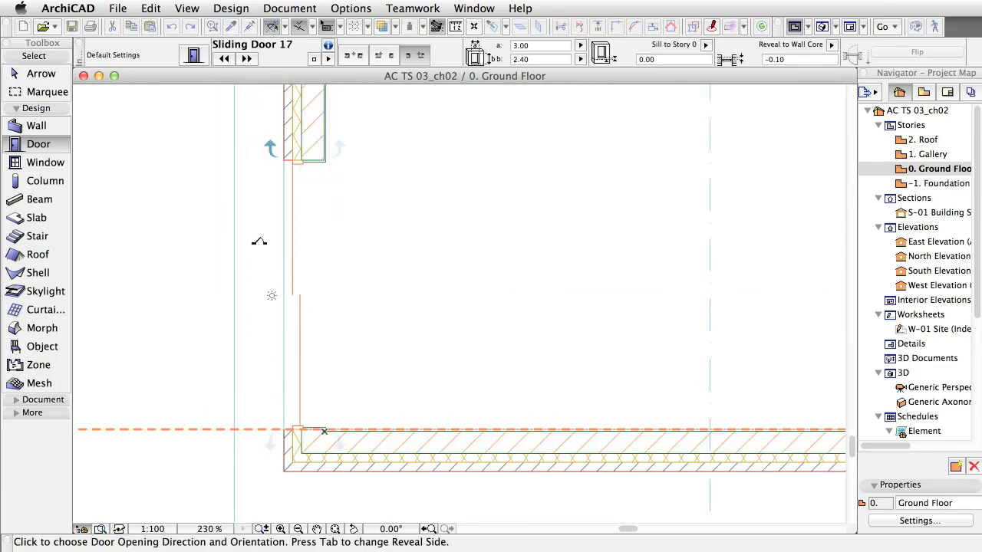
{"action": "mouse_move", "coordinate": [251, 144]}
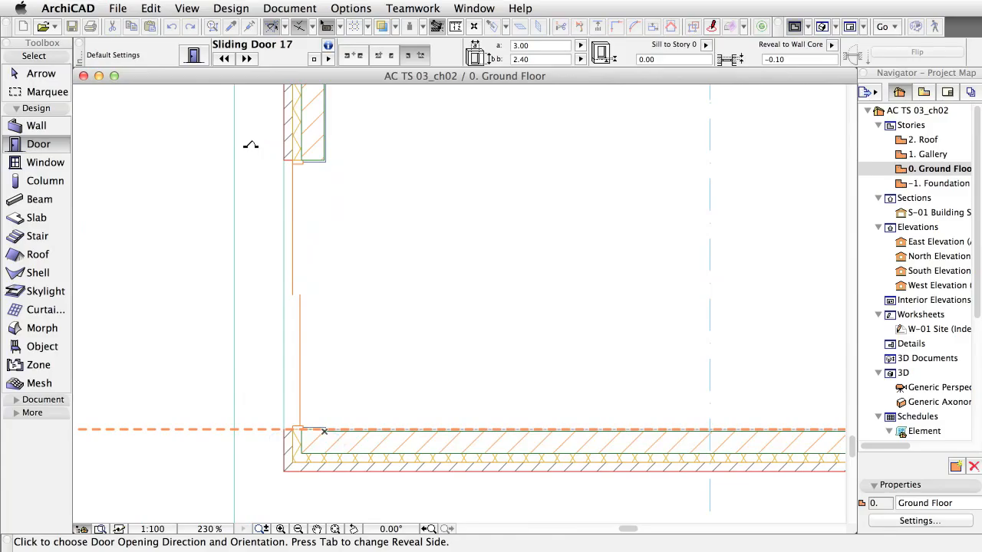
{"action": "left_click", "coordinate": [323, 431]}
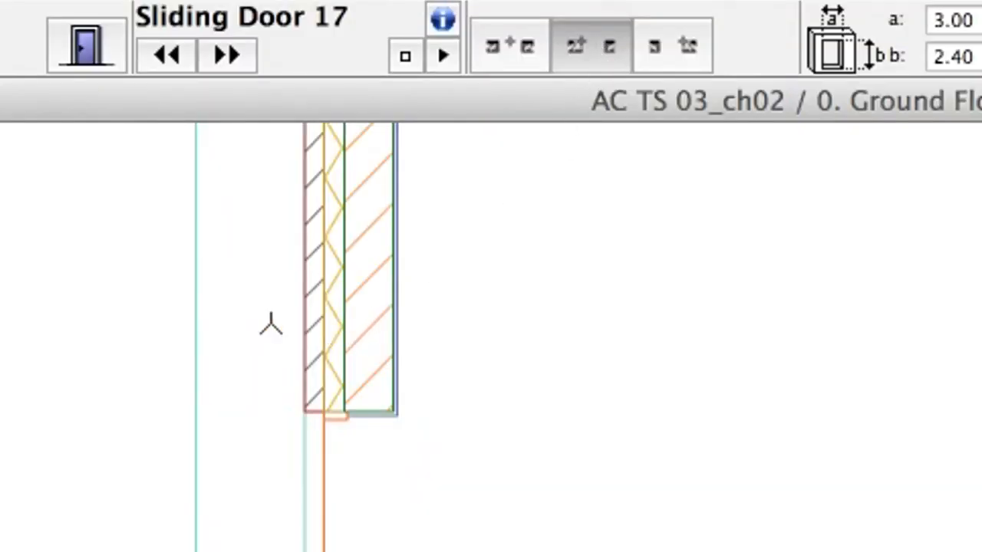
{"action": "mouse_move", "coordinate": [606, 47]}
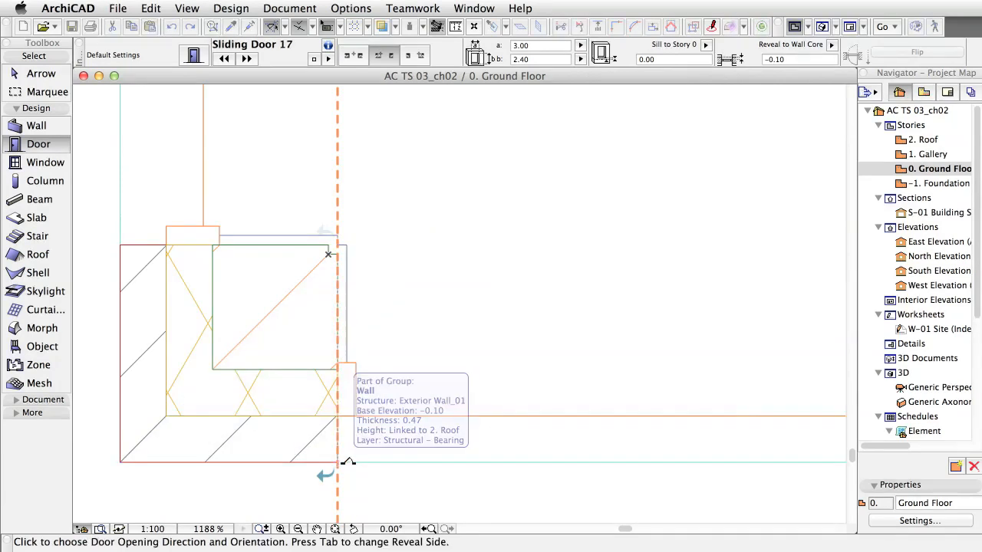
{"action": "mouse_move", "coordinate": [473, 354]}
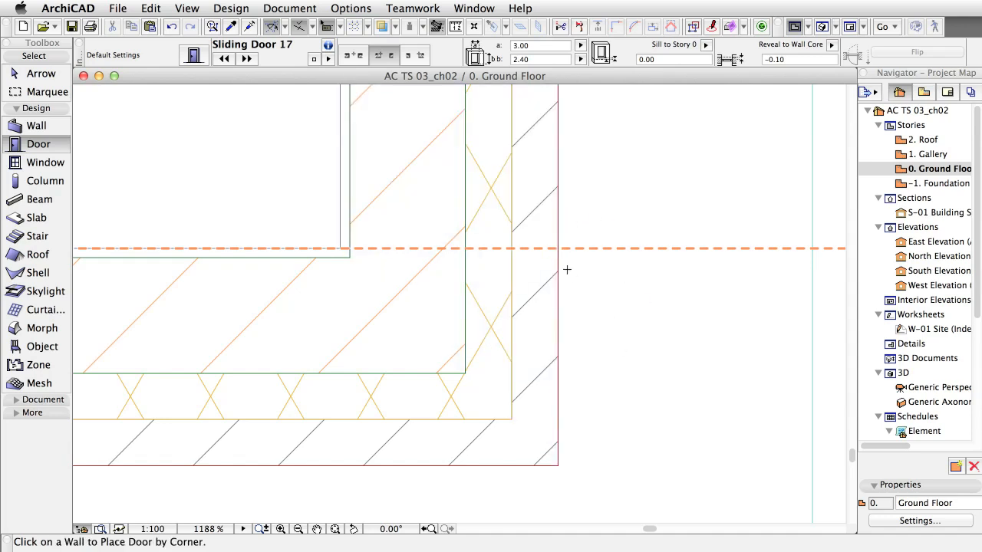
- Start placing a second sliding door from the right veranda wall's corner
{"action": "left_click", "coordinate": [567, 269]}
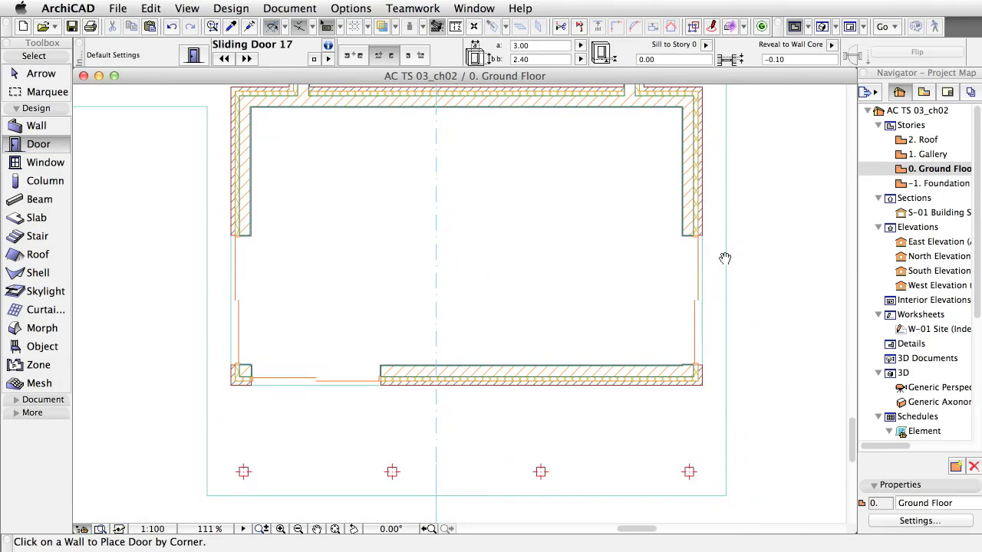
{"action": "mouse_move", "coordinate": [763, 264]}
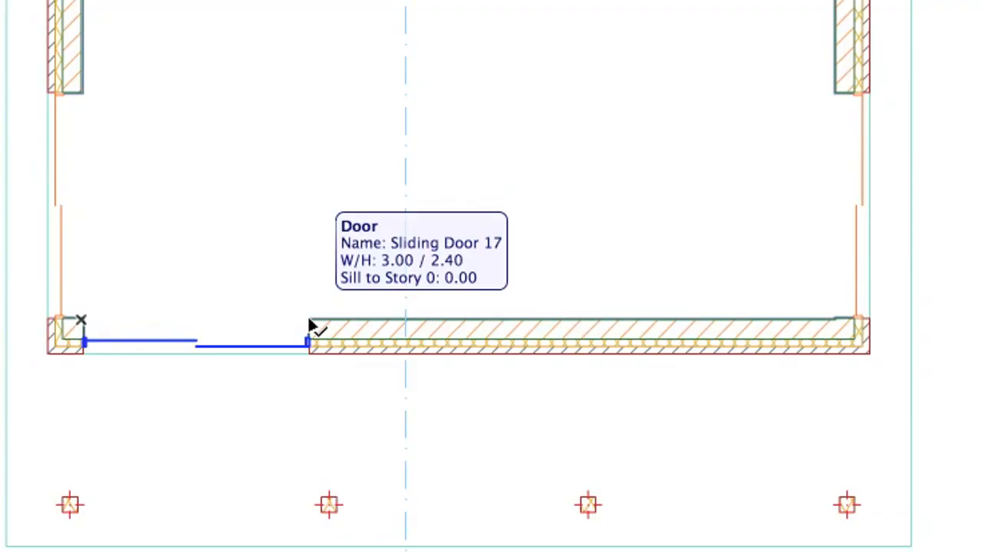
- Multiply the front sliding door into two evenly distributed copies along the lower veranda wall
{"action": "left_click", "coordinate": [311, 326]}
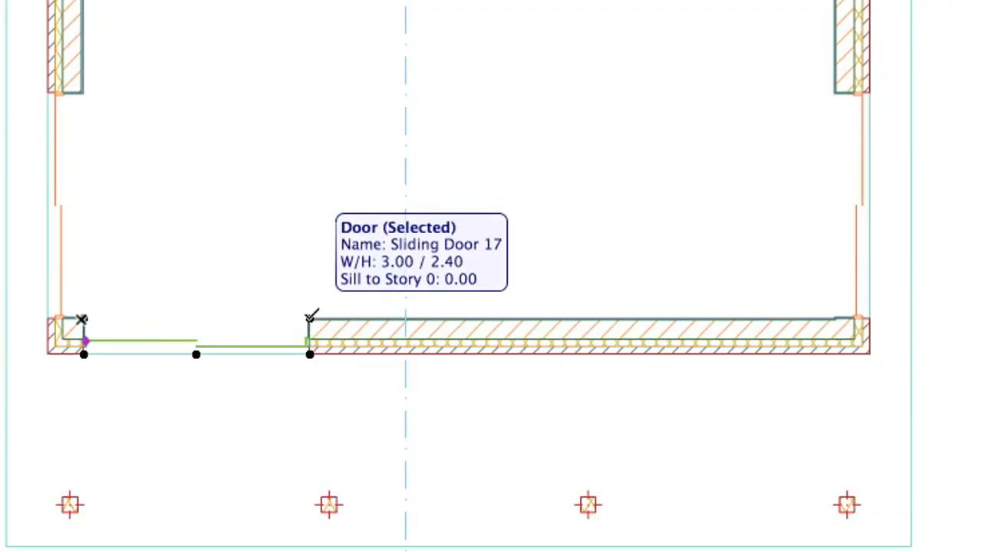
{"action": "left_click", "coordinate": [309, 342]}
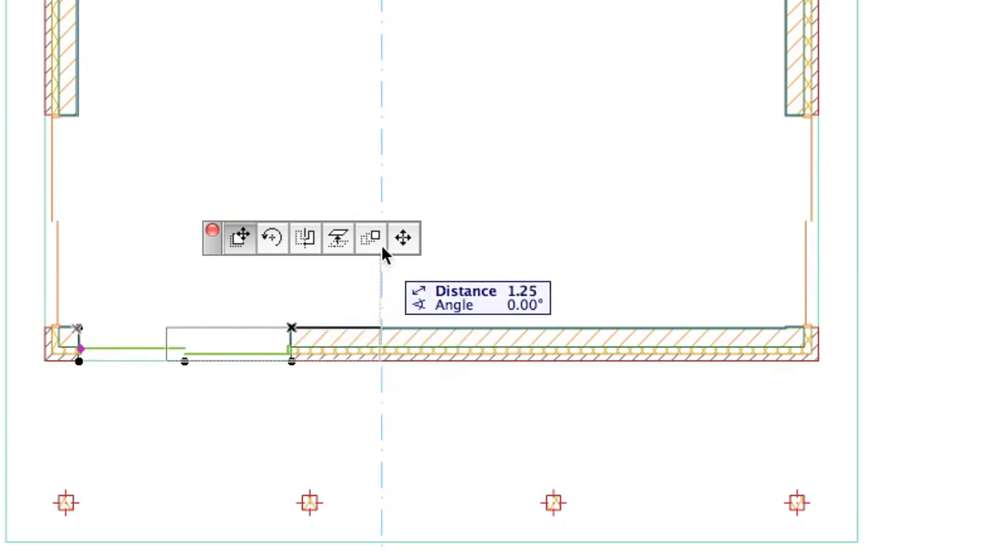
{"action": "mouse_move", "coordinate": [370, 237]}
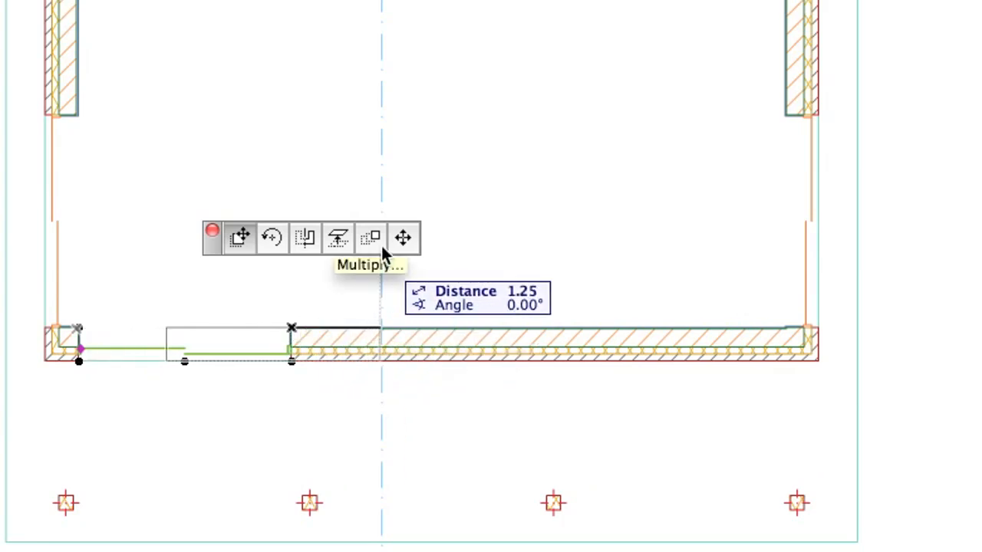
{"action": "left_click", "coordinate": [370, 237]}
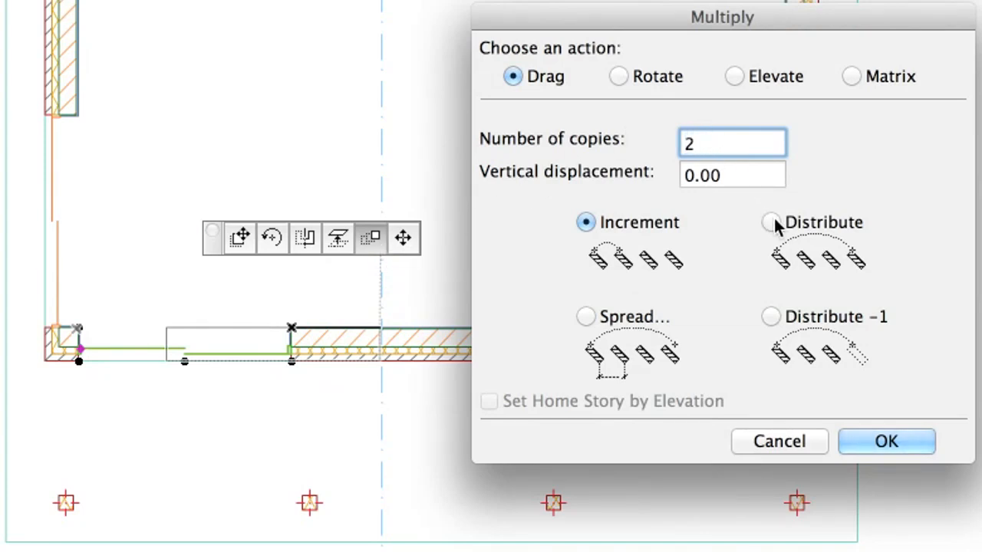
{"action": "left_click", "coordinate": [770, 221]}
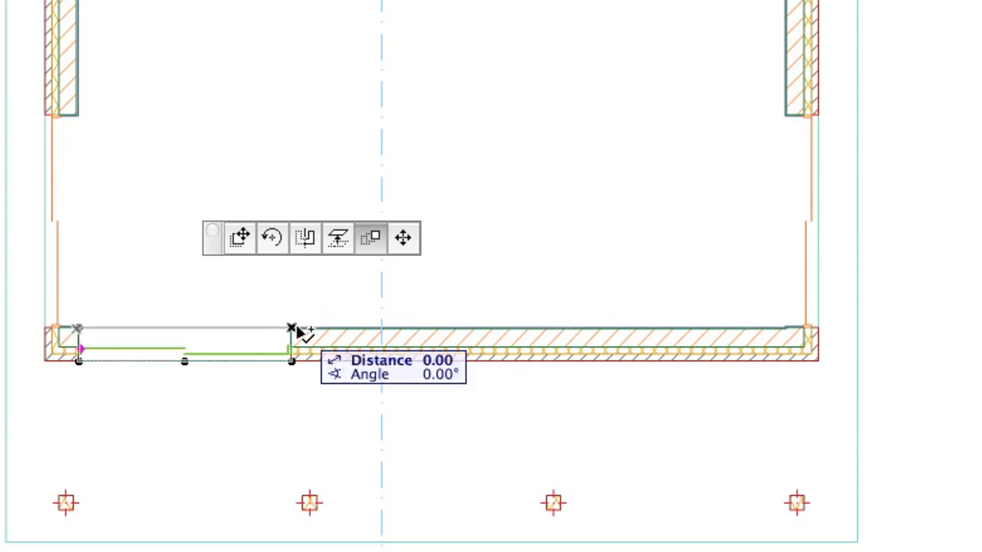
{"action": "mouse_move", "coordinate": [770, 165]}
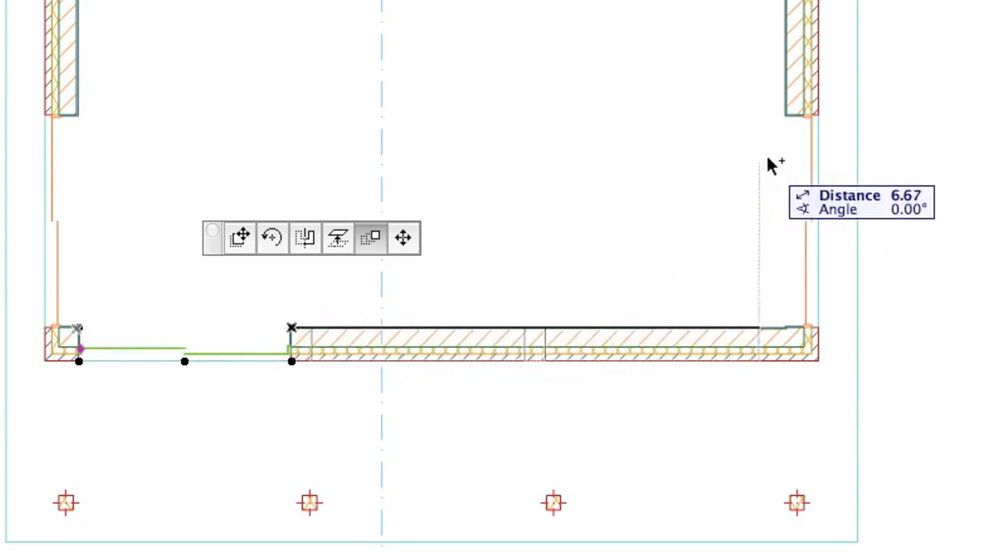
{"action": "mouse_move", "coordinate": [790, 127]}
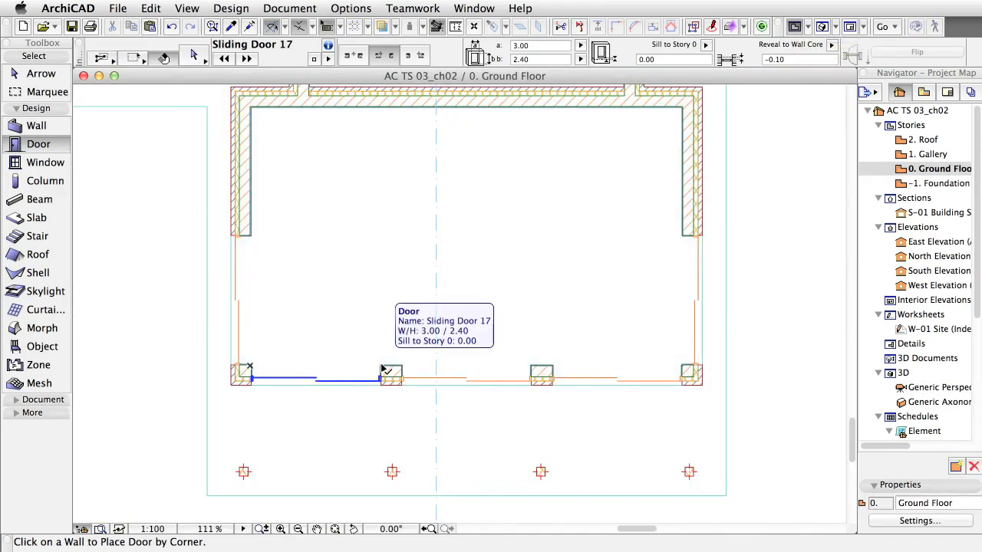
- Set the corner sliding door's 3D opening width to 0.90 and view the model in 3D
{"action": "left_click", "coordinate": [375, 376]}
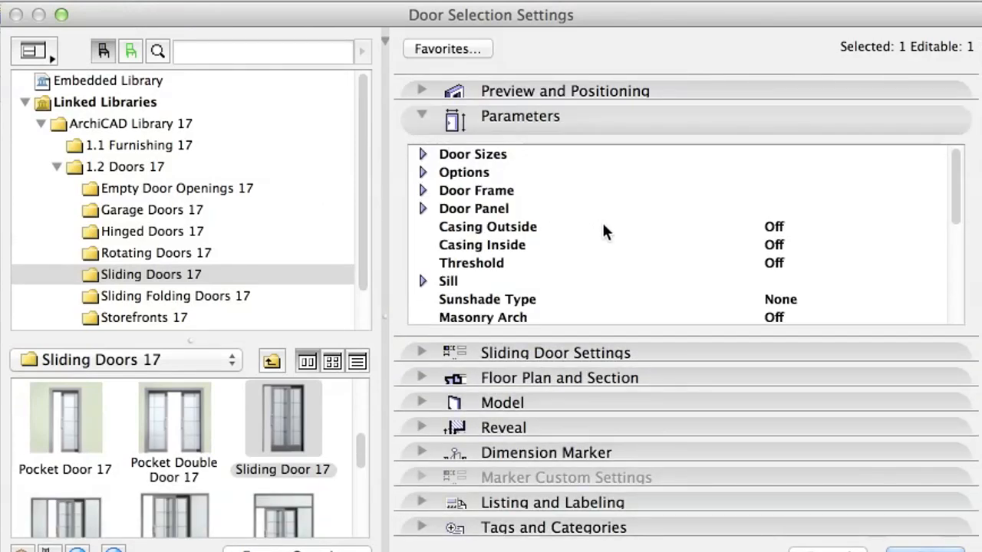
{"action": "scroll", "scroll_direction": "down", "scroll_amount": 3}
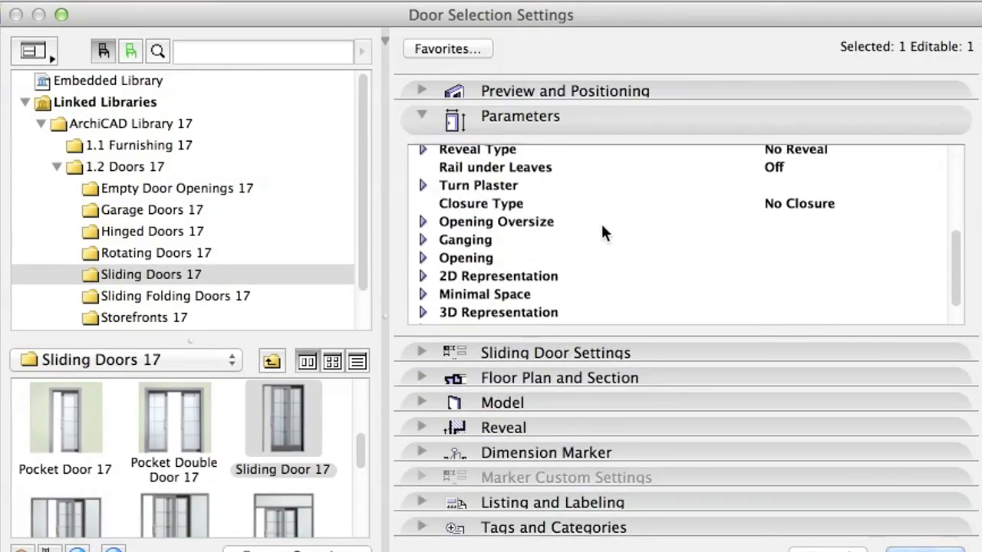
{"action": "left_click", "coordinate": [466, 224]}
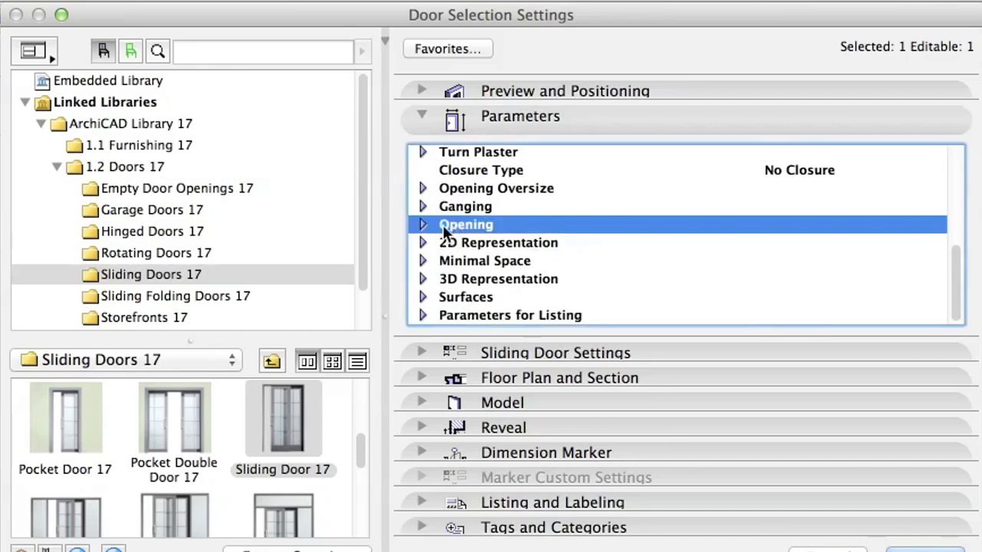
{"action": "left_click", "coordinate": [422, 224]}
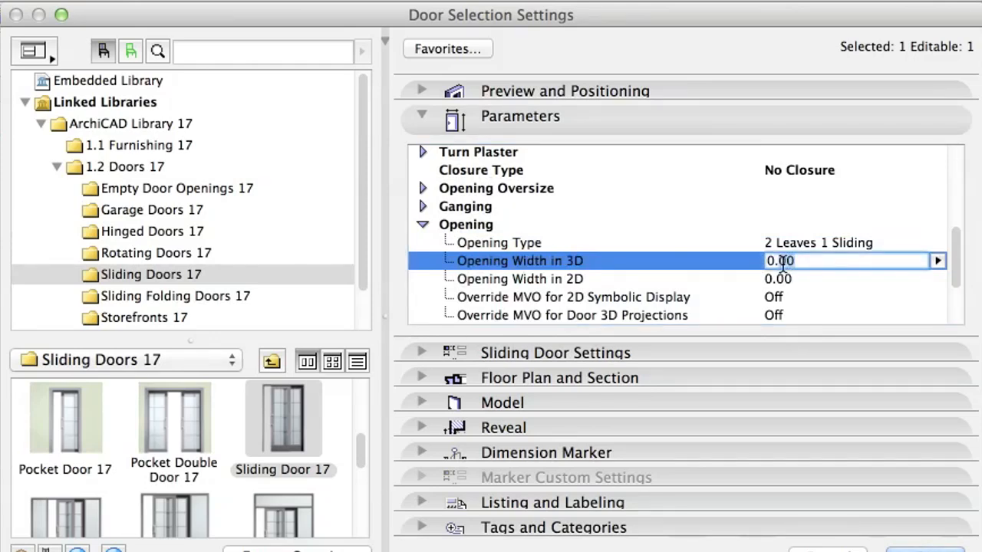
{"action": "type", "text": "0.90"}
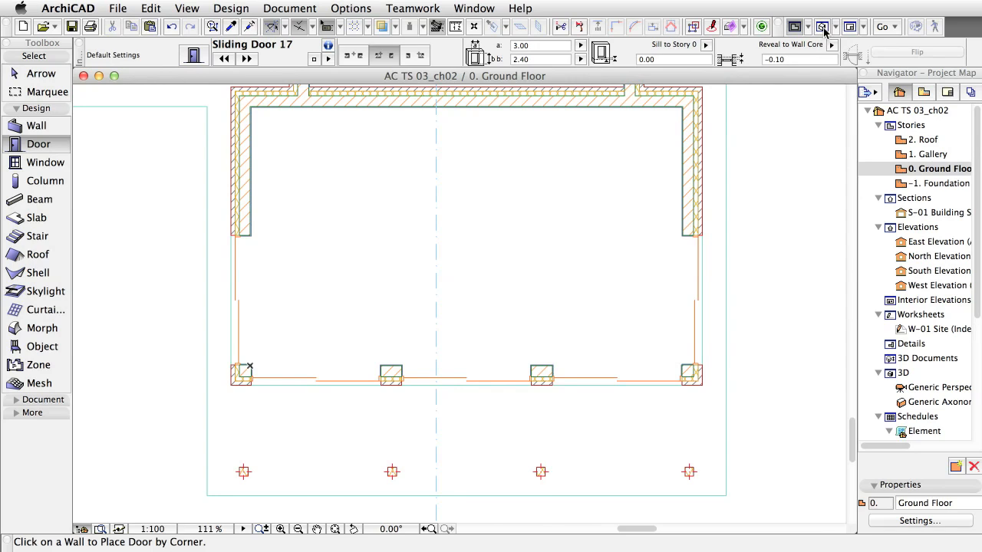
{"action": "left_click", "coordinate": [822, 26]}
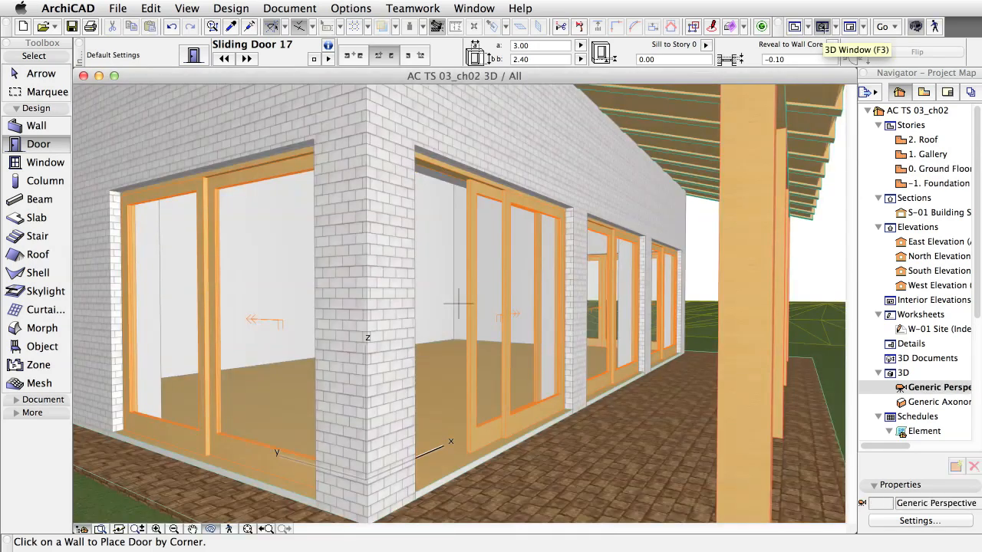